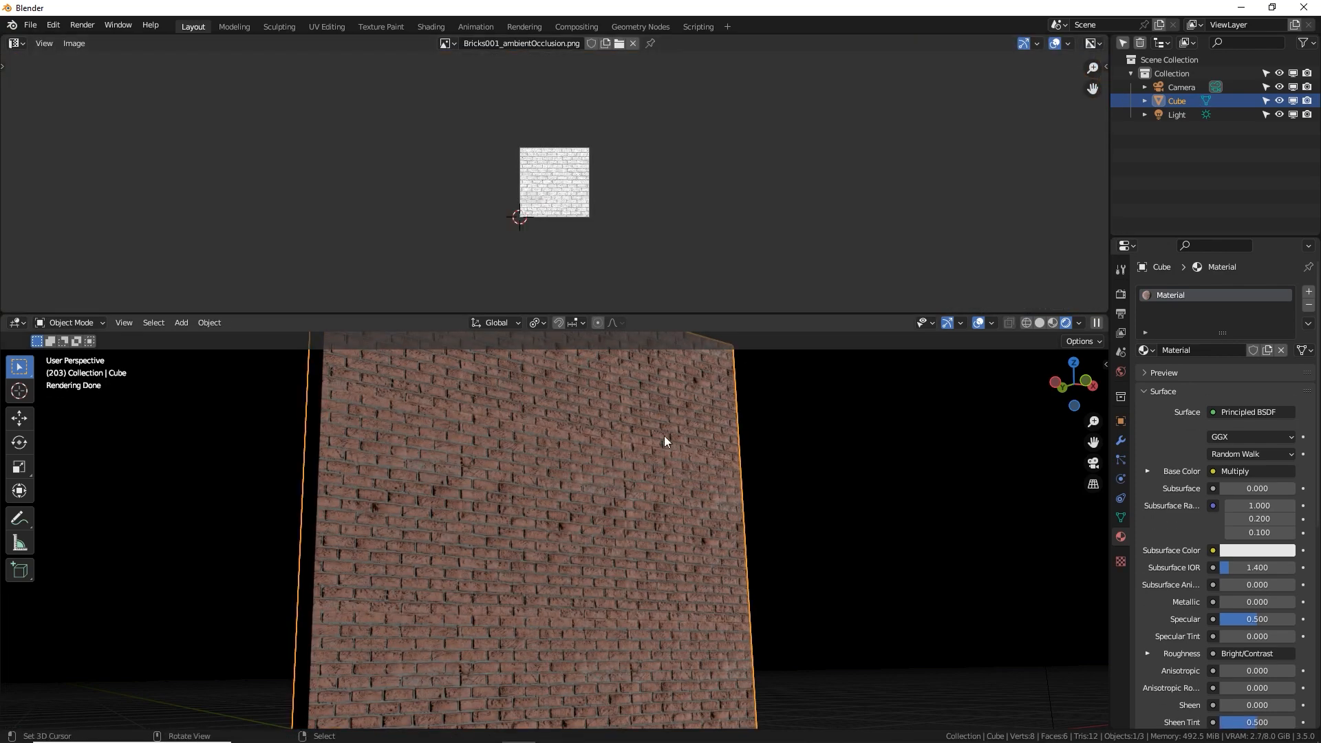
{"action": "mouse_move", "coordinate": [445, 446]}
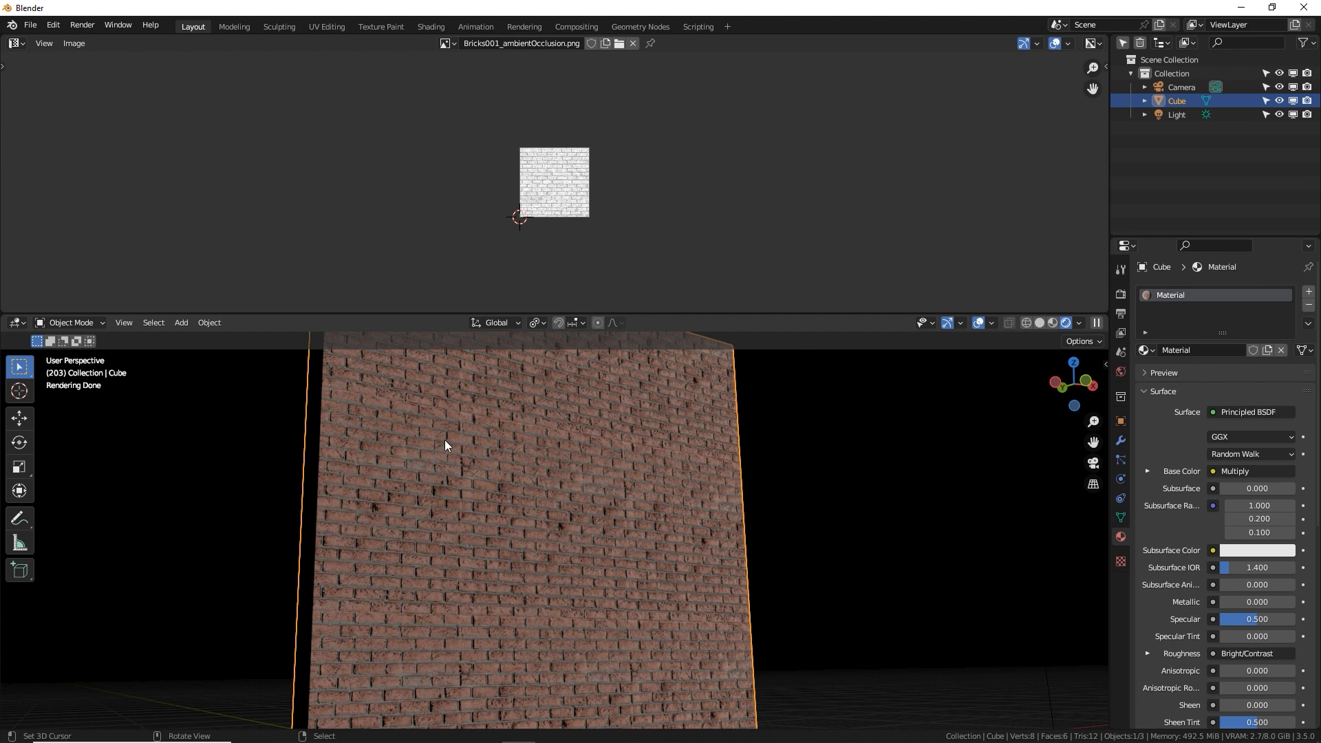
{"action": "mouse_move", "coordinate": [432, 532]}
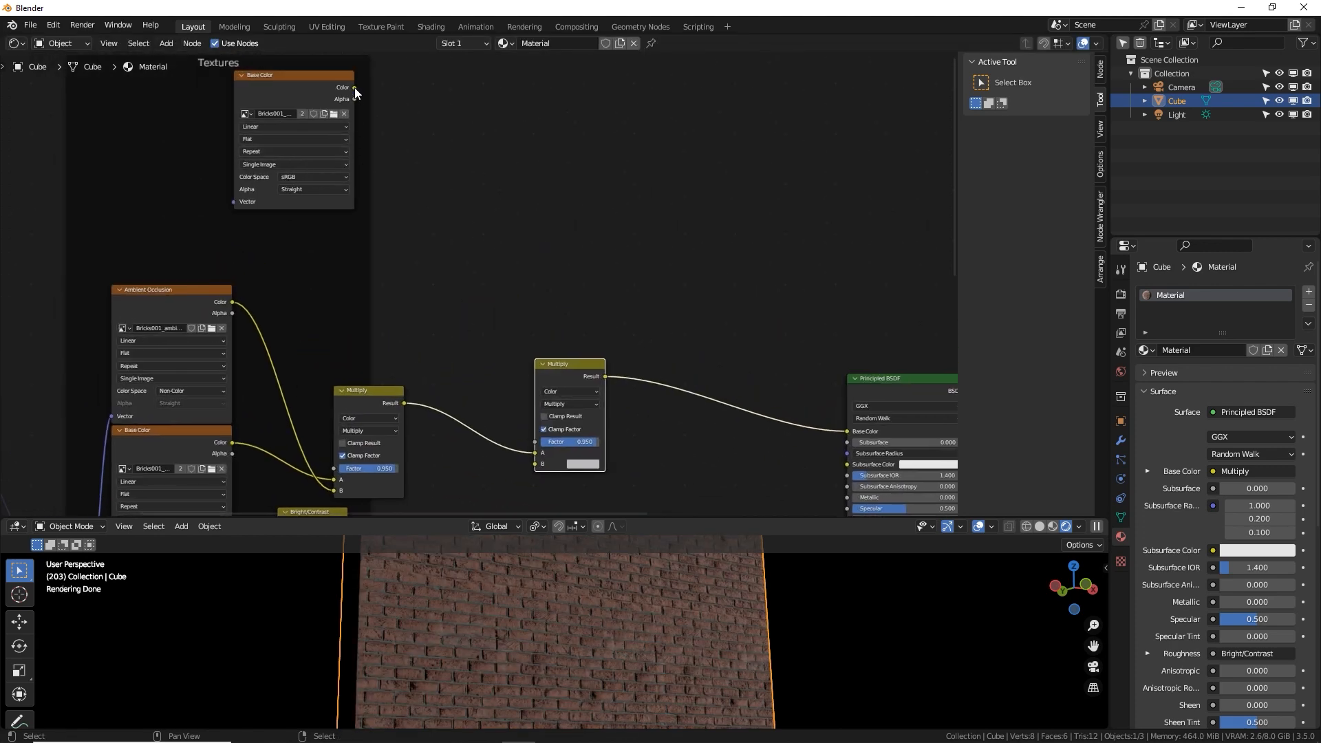
Load the graffiti PNG from Downloads into the Base Color image texture, then show Object Data properties.
{"action": "left_click_drag", "start_coordinate": [353, 86], "coordinate": [522, 224]}
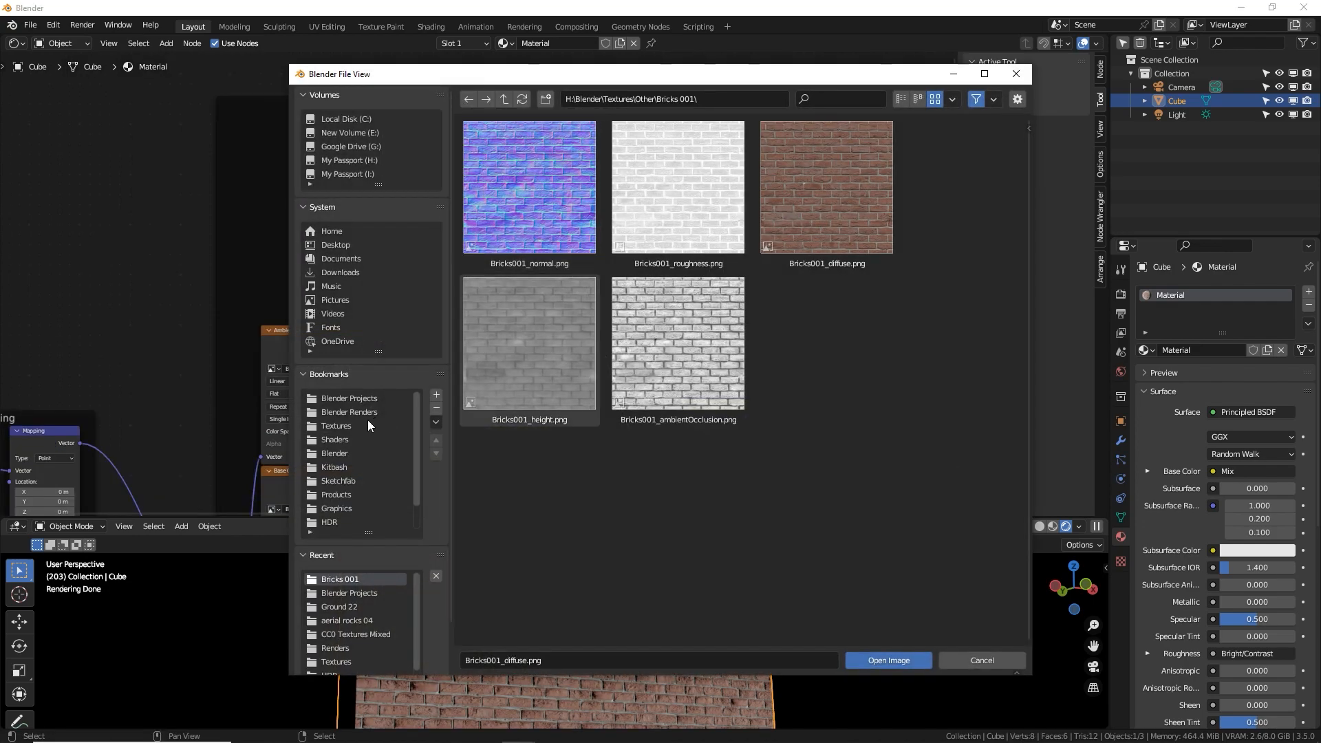
{"action": "left_click", "coordinate": [341, 273]}
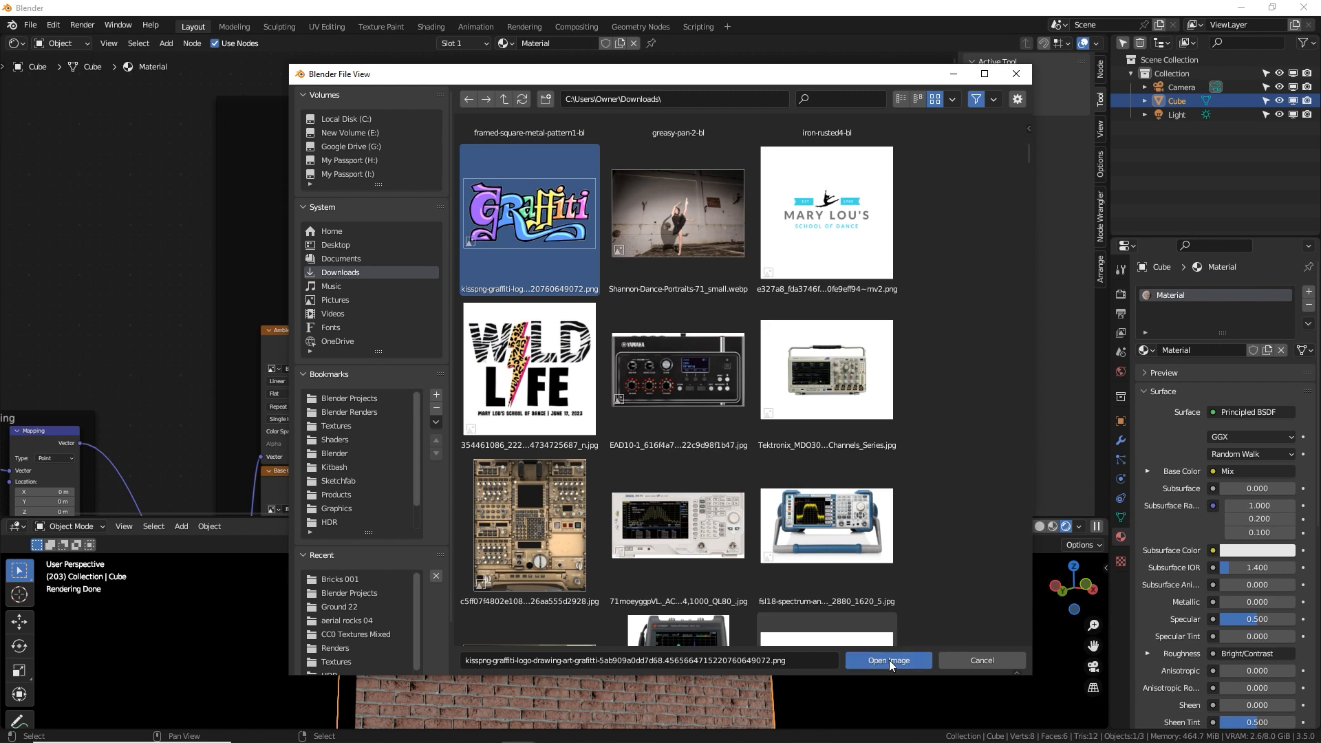
{"action": "left_click", "coordinate": [887, 660]}
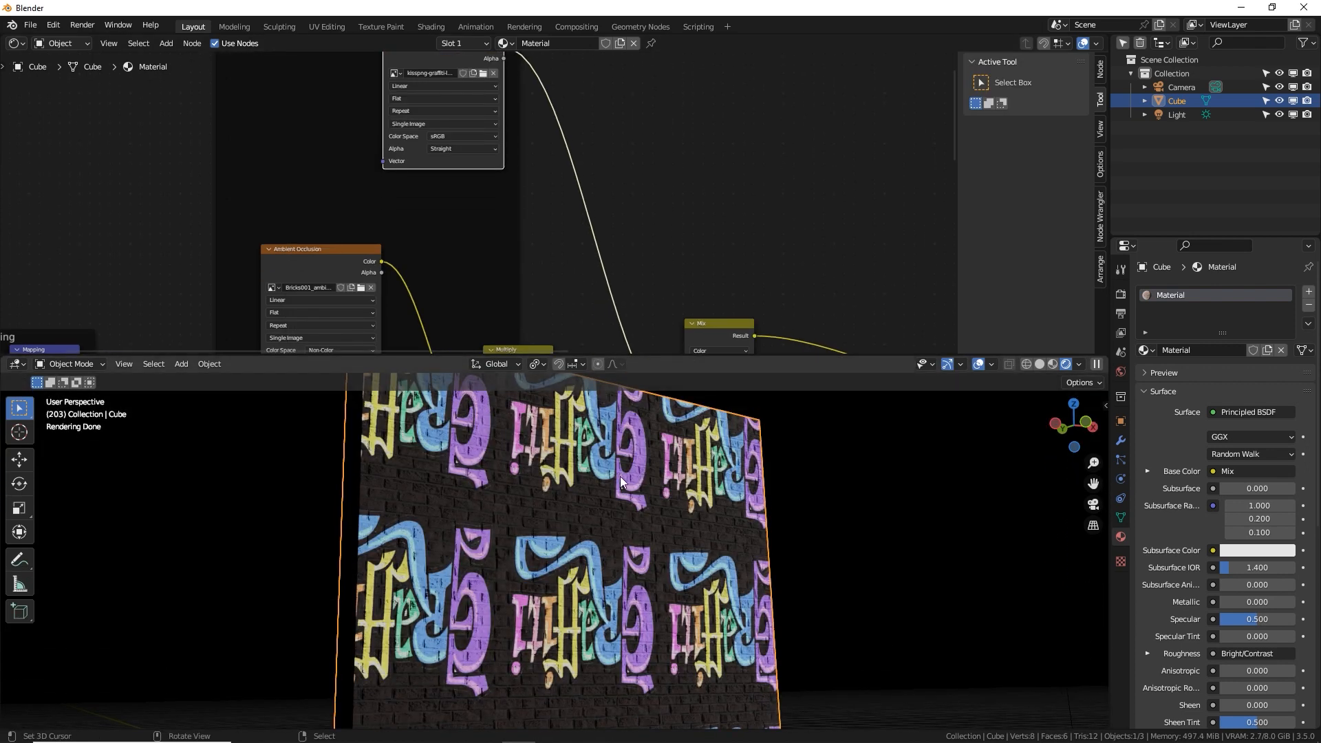
{"action": "mouse_move", "coordinate": [636, 548]}
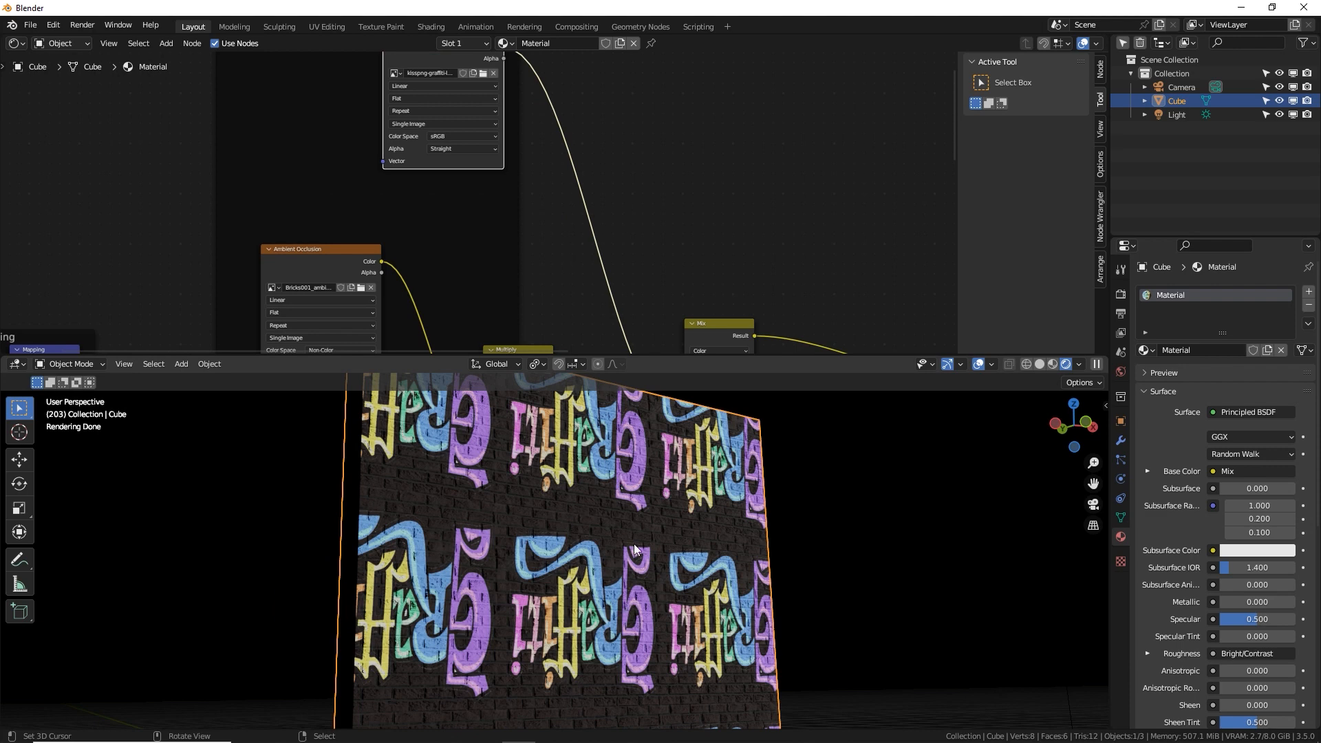
{"action": "mouse_move", "coordinate": [674, 491]}
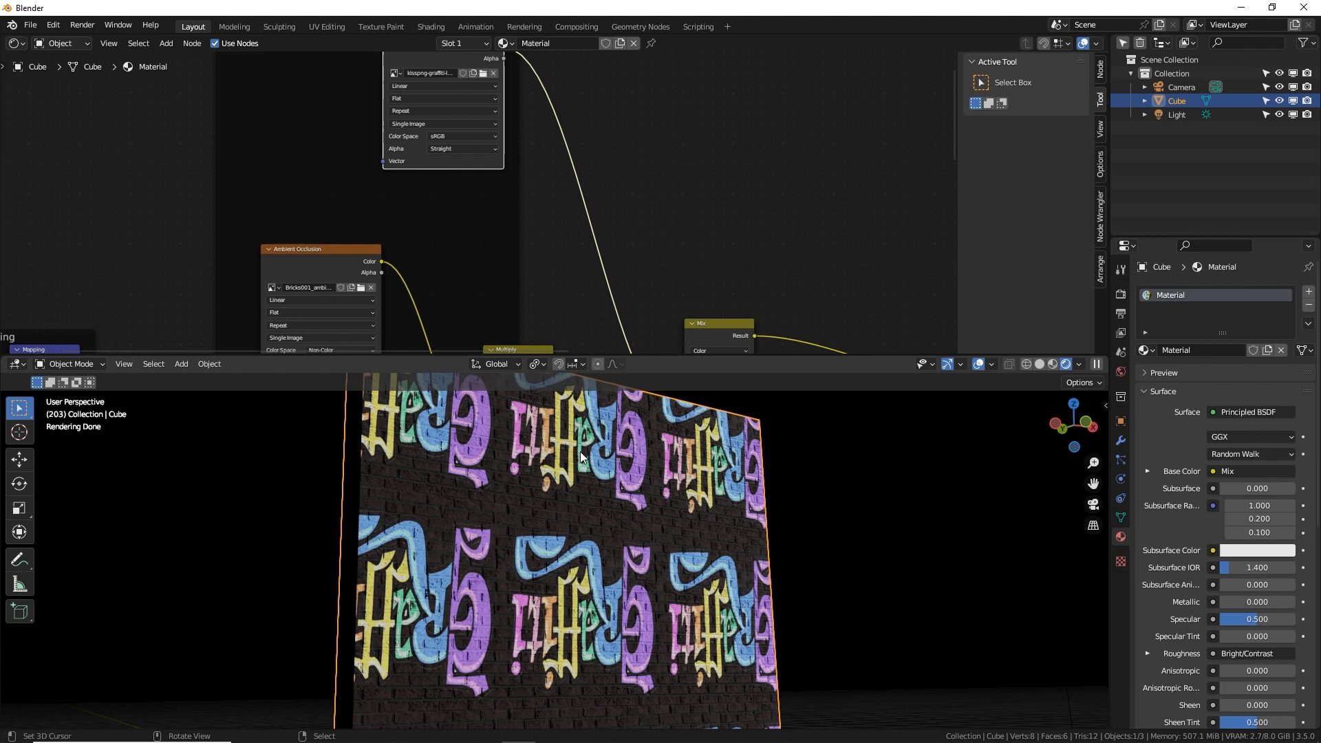
{"action": "left_click", "coordinate": [1121, 518]}
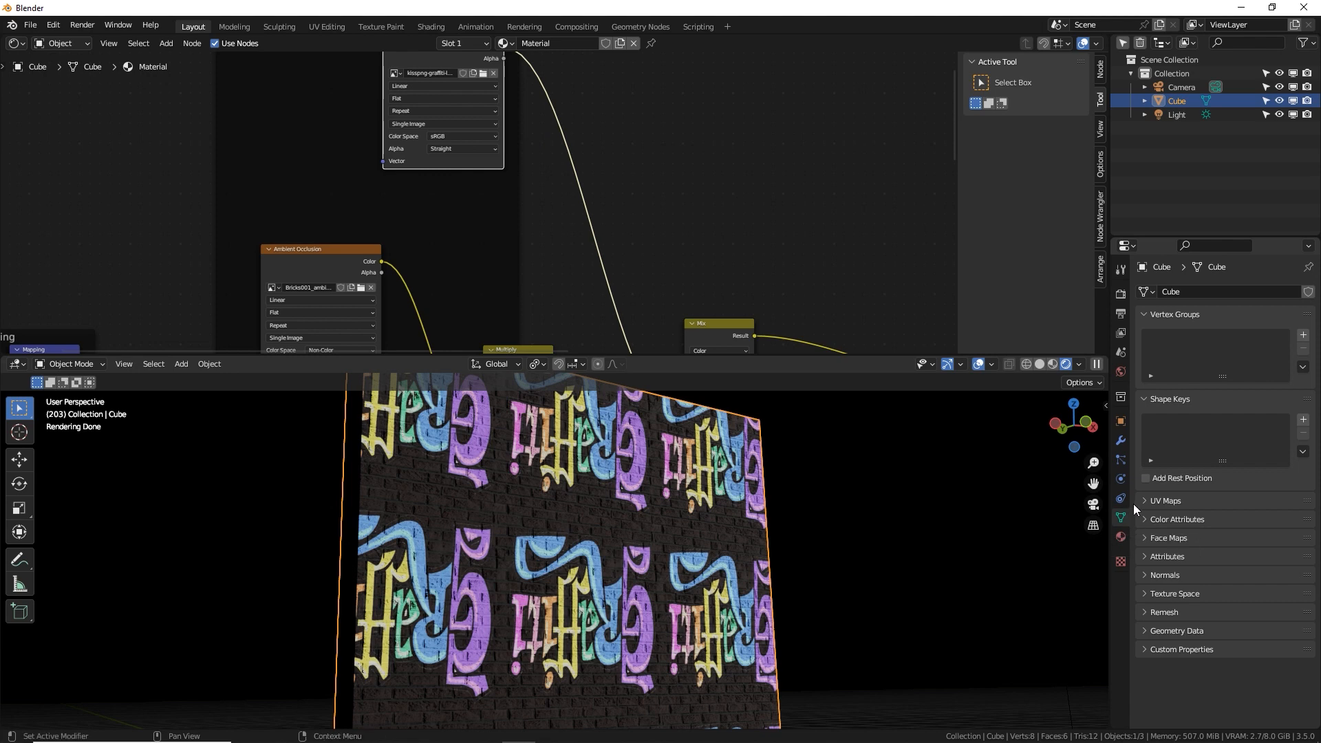
In the UV Maps panel, rename UVMap to 'Brick UV' and add a map named 'Graffiti UV'.
{"action": "left_click", "coordinate": [1165, 500]}
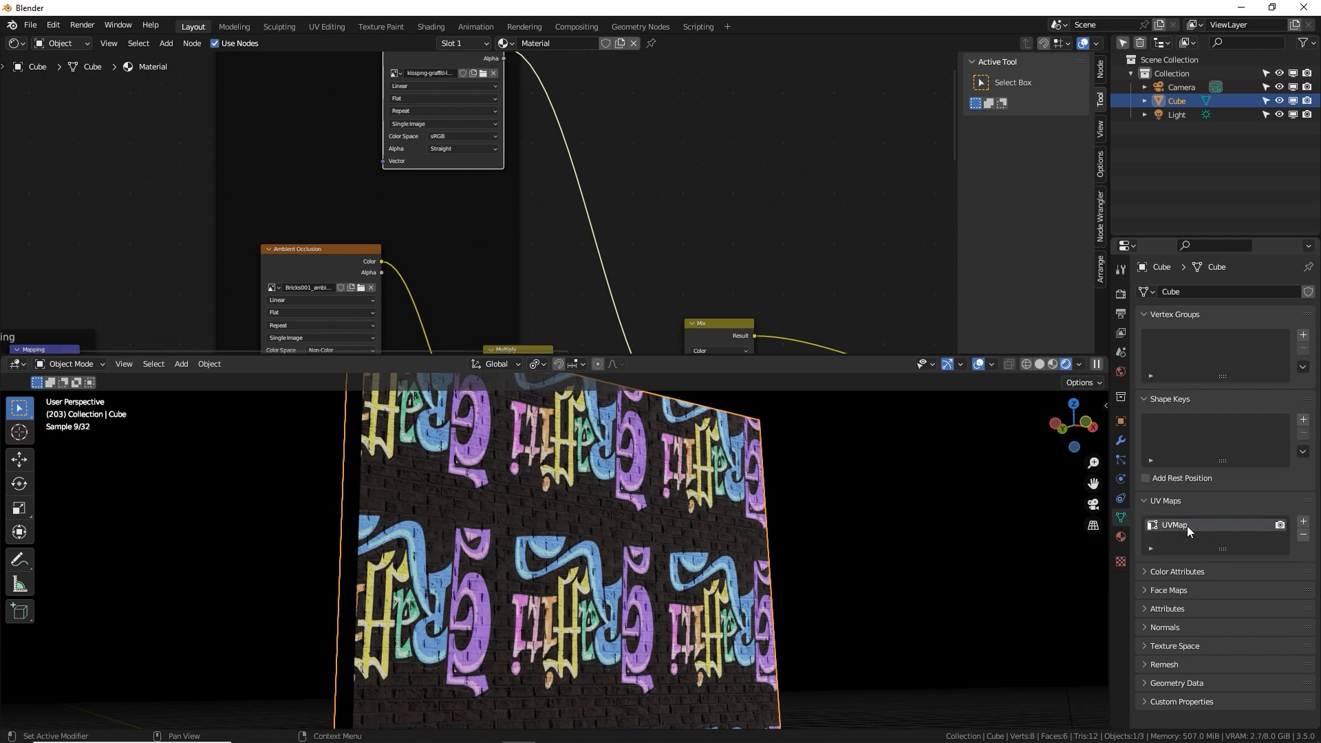
{"action": "mouse_move", "coordinate": [1188, 524]}
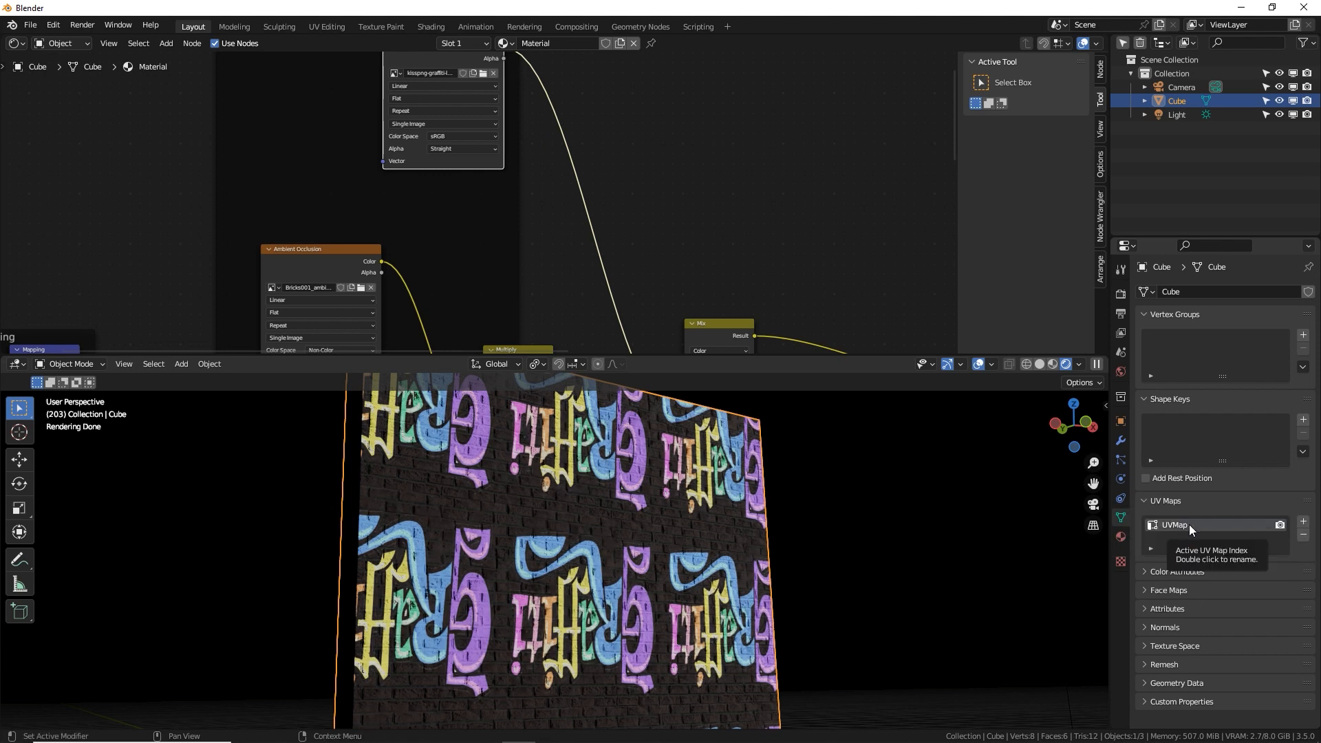
{"action": "double_click", "coordinate": [1188, 525]}
{"action": "type", "text": "Brick UV"}
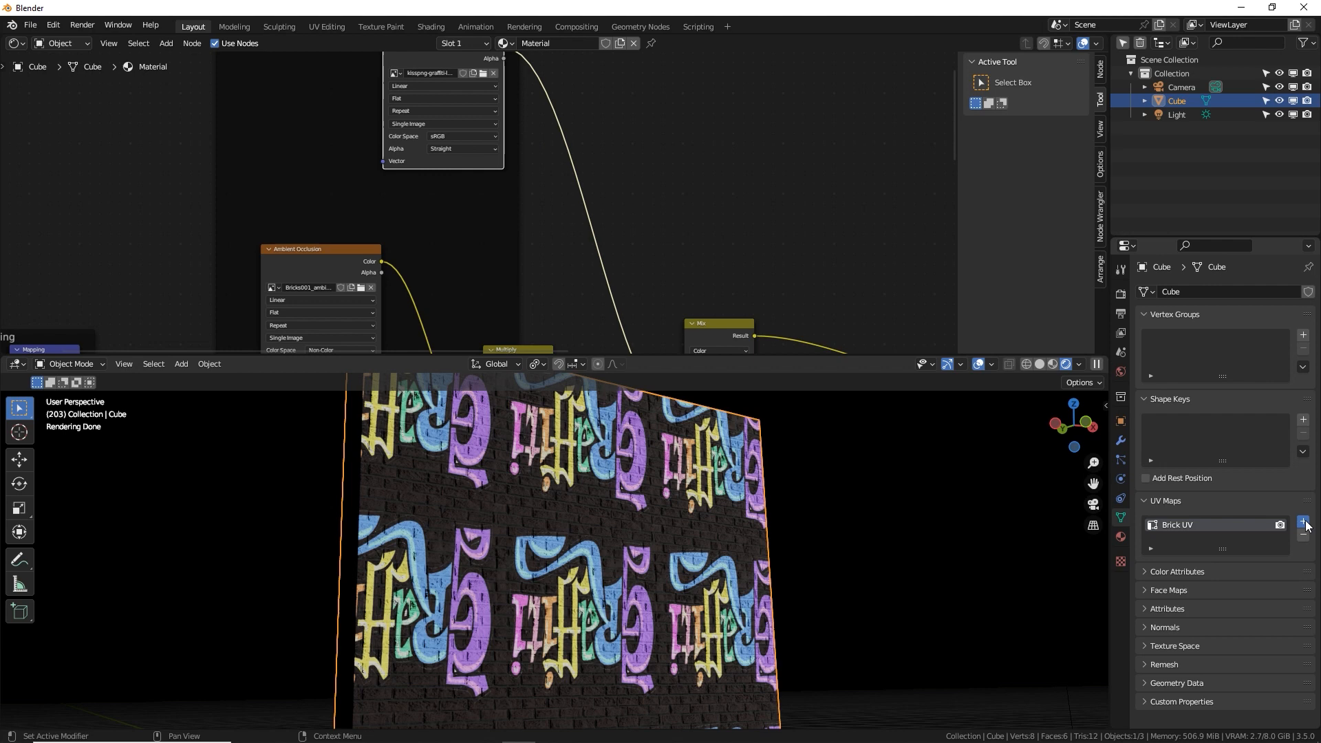
{"action": "left_click", "coordinate": [1302, 522]}
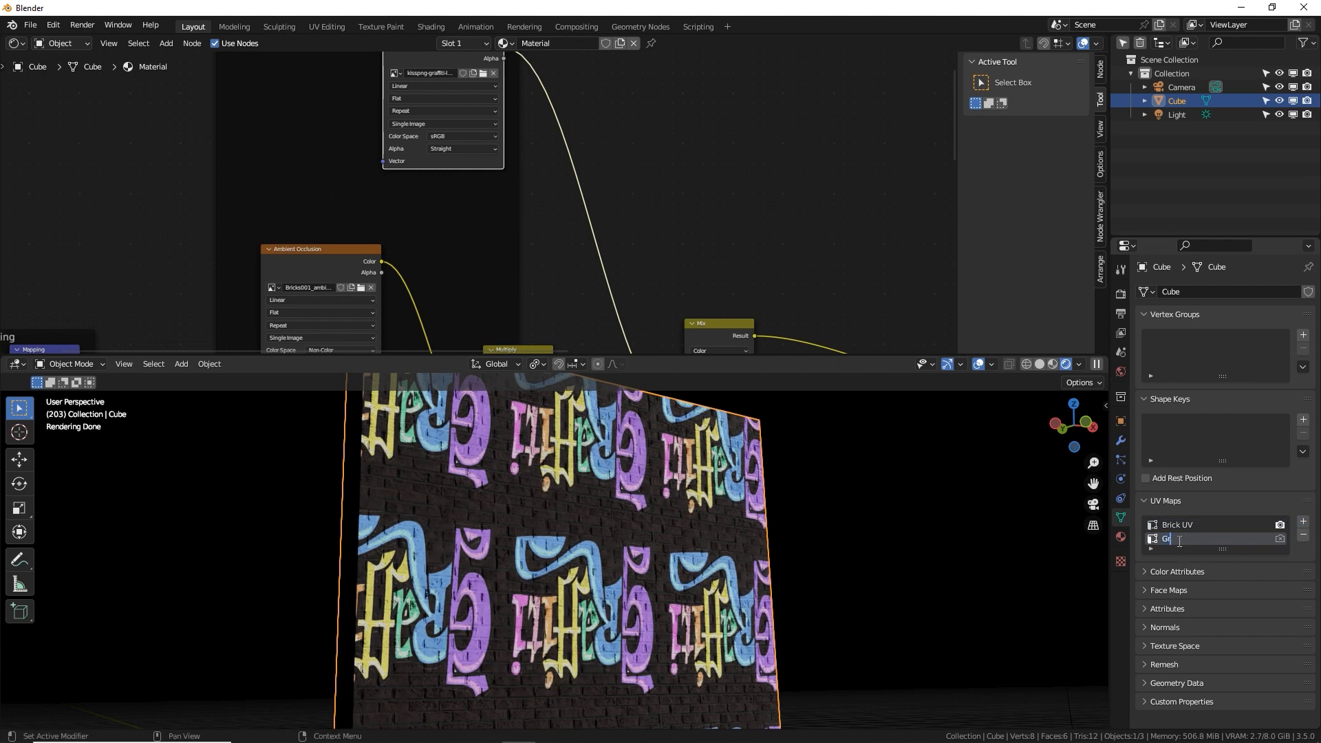
{"action": "type", "text": "Graffiti UV"}
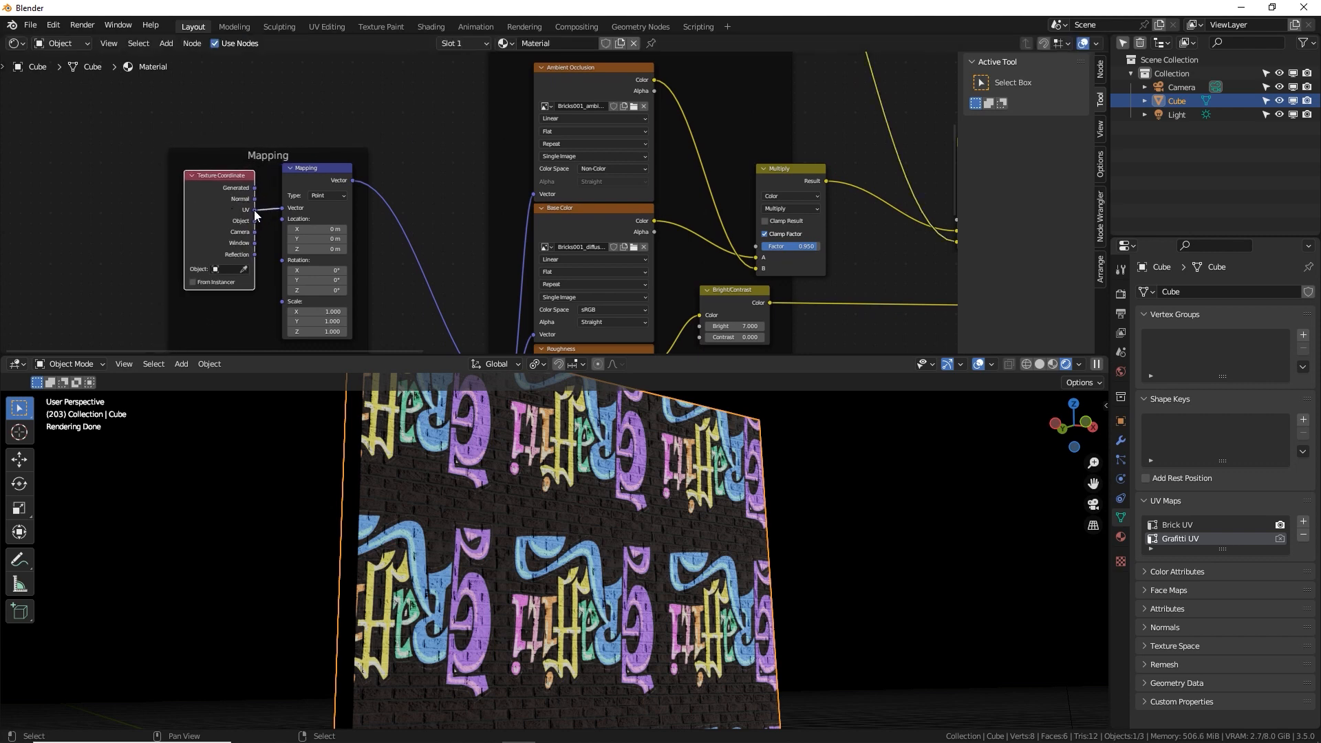
{"action": "mouse_move", "coordinate": [248, 218]}
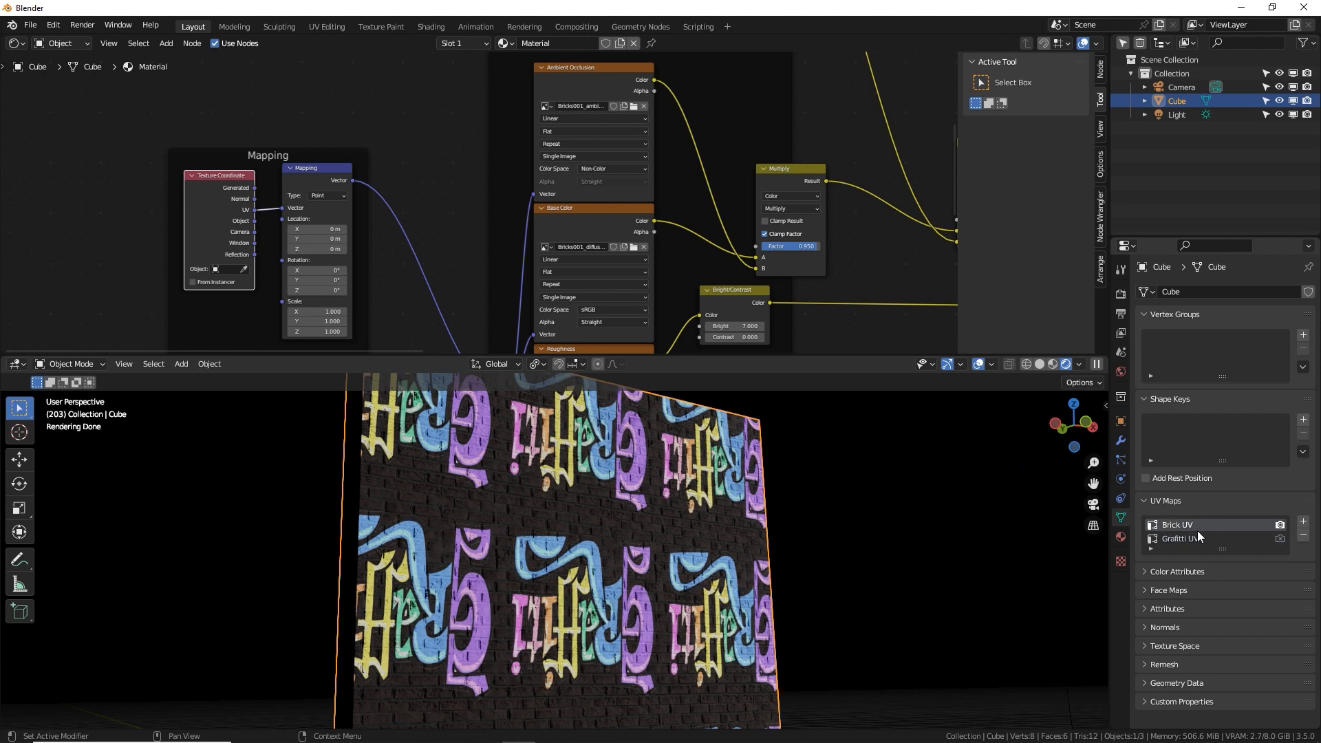
{"action": "mouse_move", "coordinate": [1192, 529]}
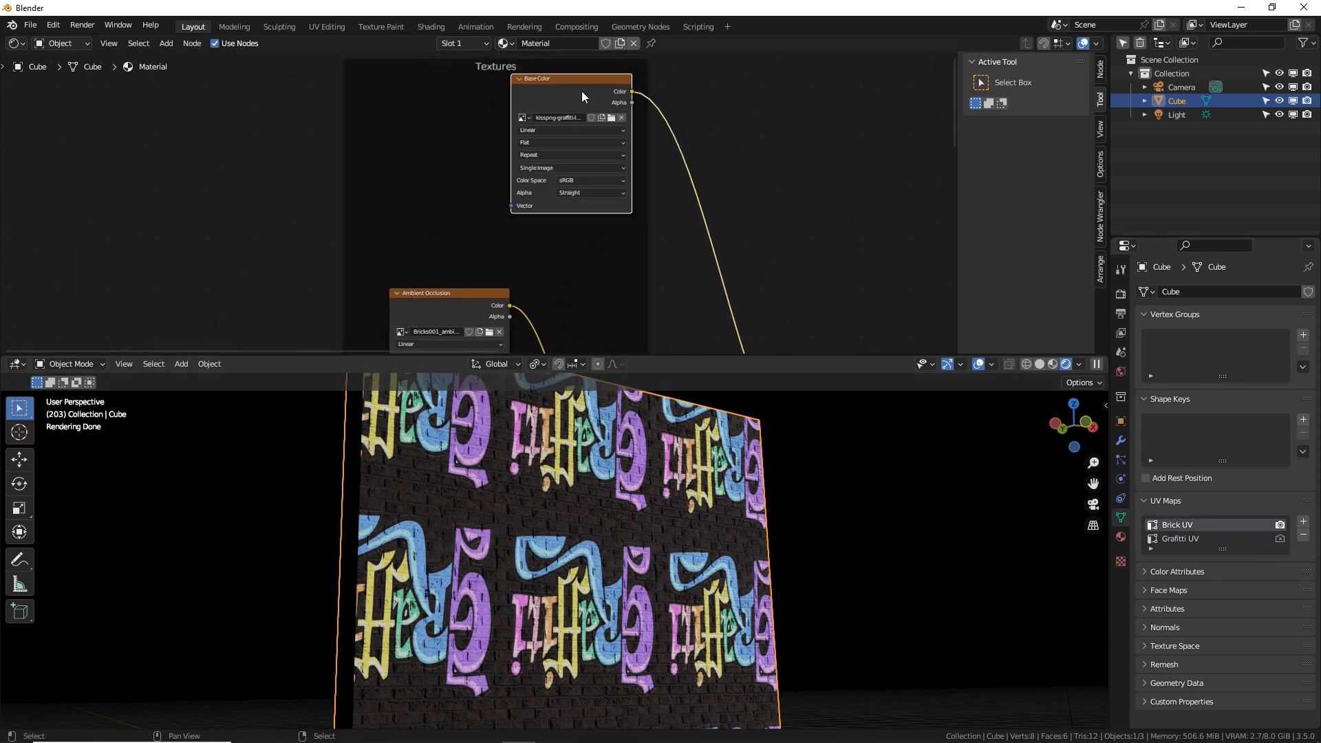
Add a UV Map node beside the graffiti image texture to feed it Graffiti UV coordinates.
{"action": "left_click", "coordinate": [180, 363]}
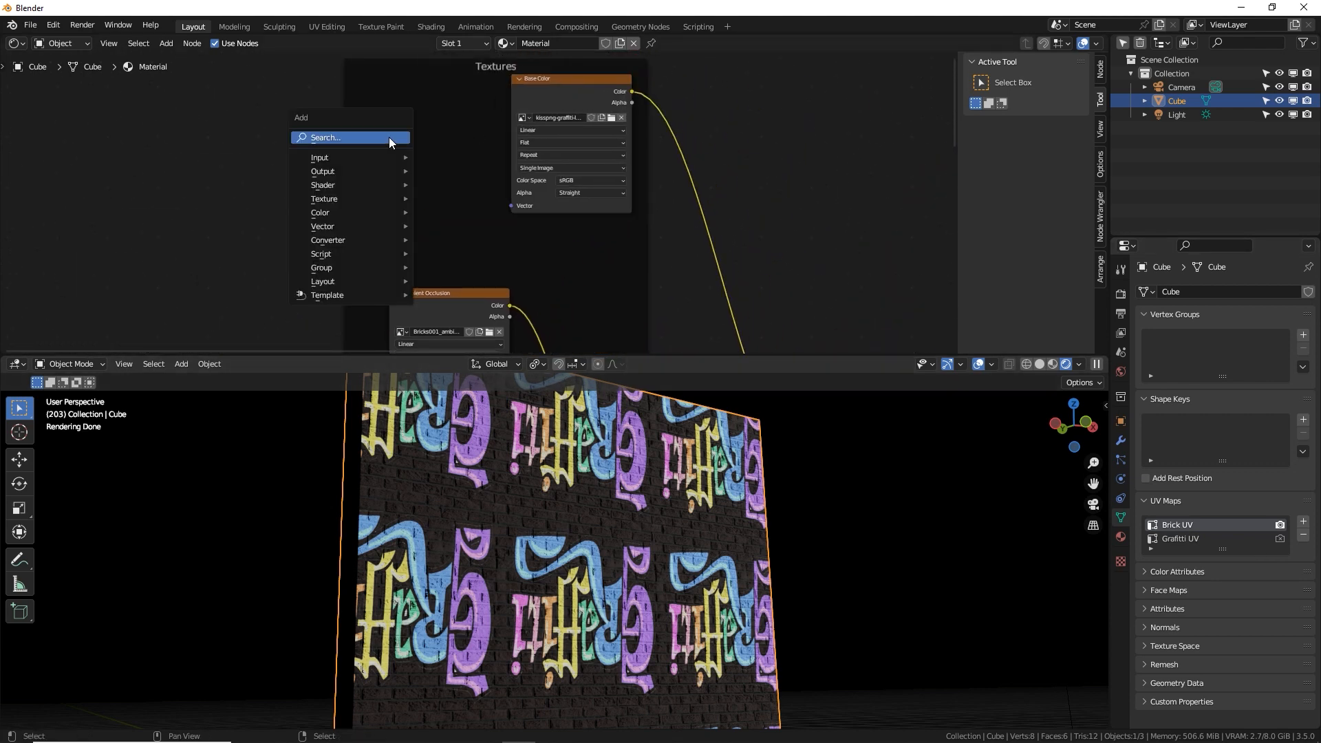
{"action": "type", "text": "uv"}
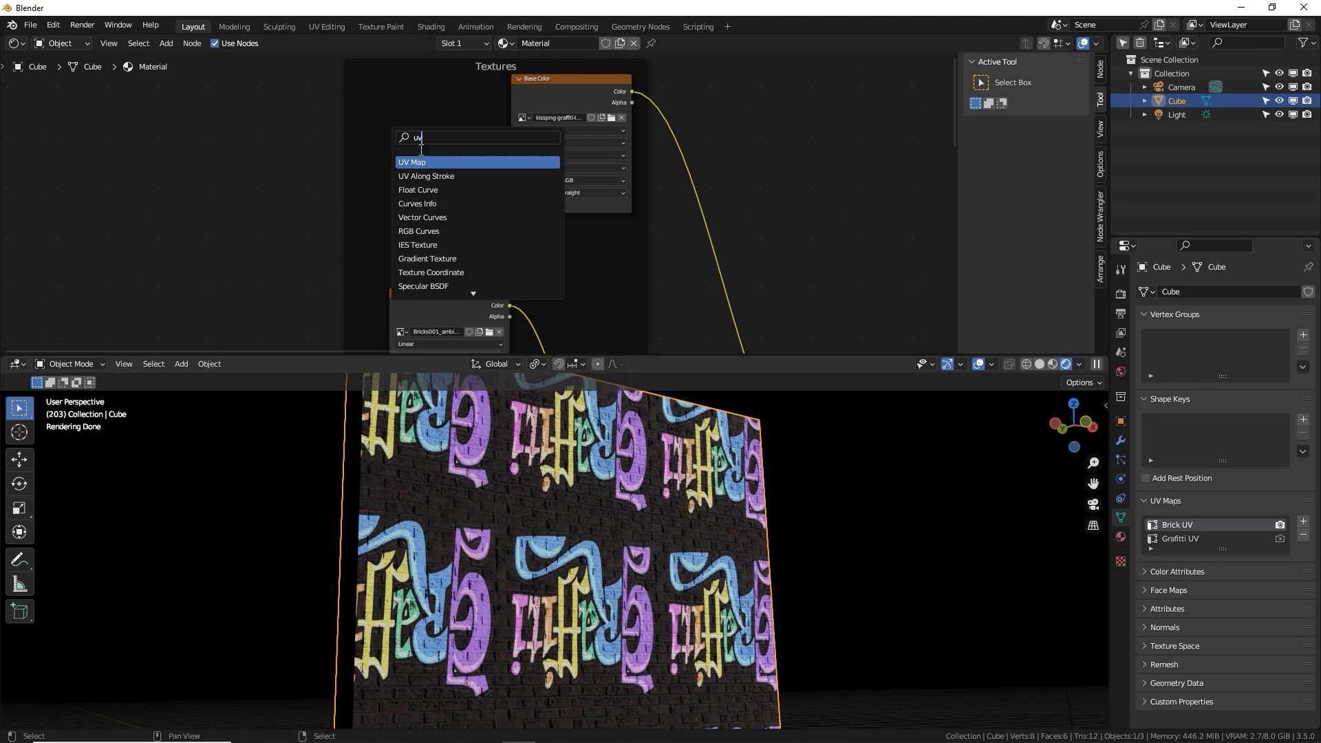
{"action": "left_click", "coordinate": [412, 161]}
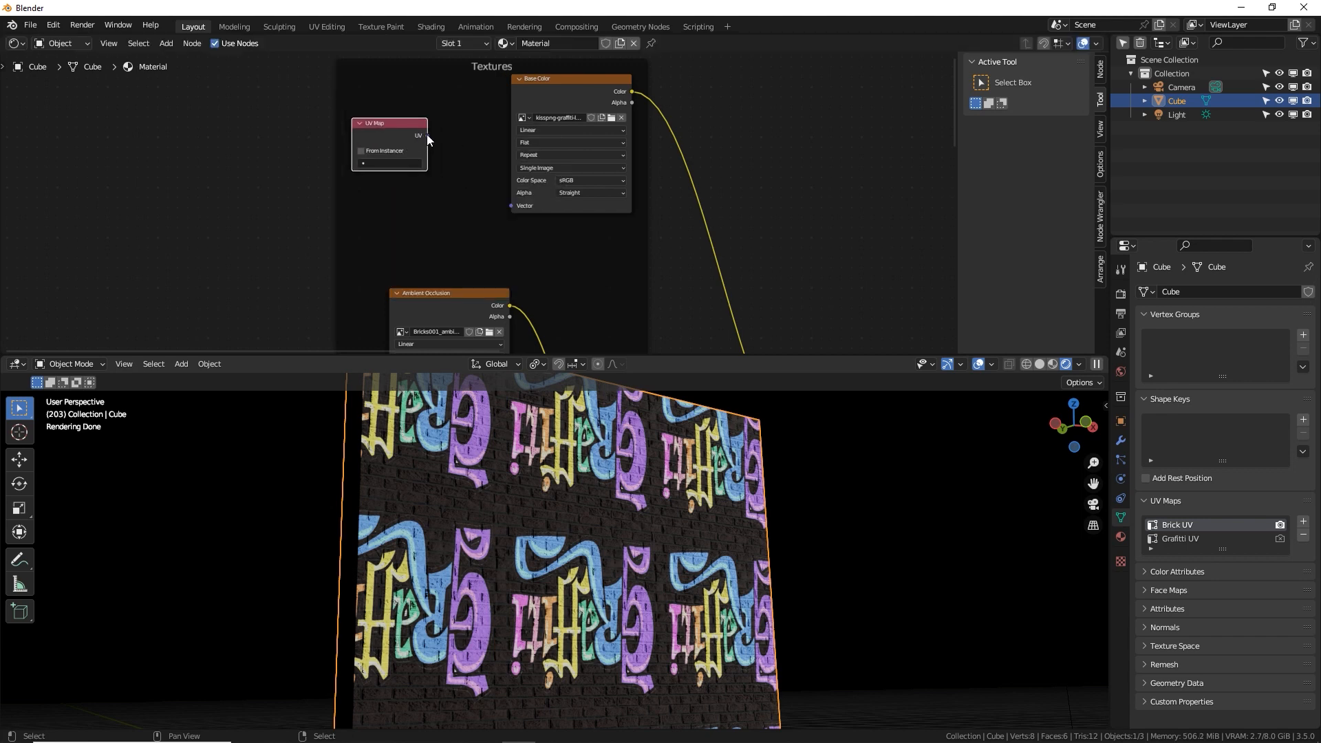
{"action": "left_click", "coordinate": [387, 163]}
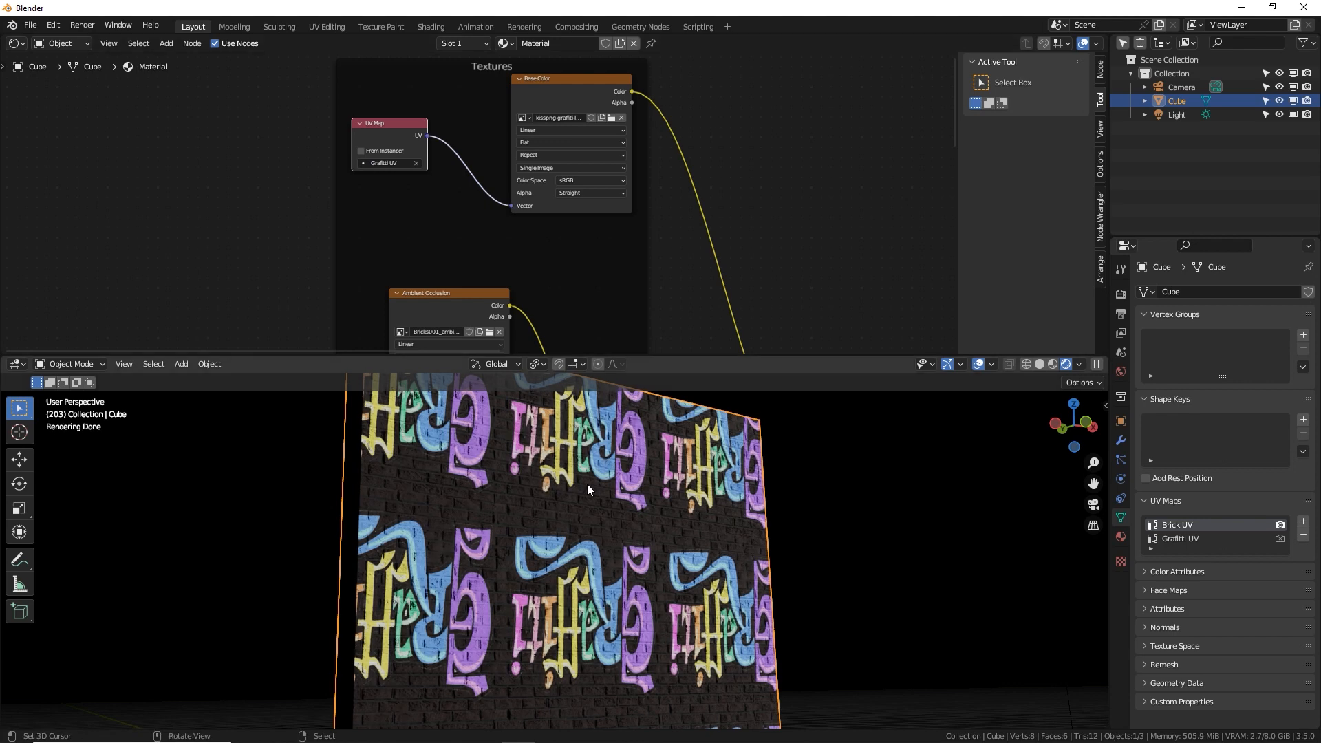
{"action": "mouse_move", "coordinate": [591, 473]}
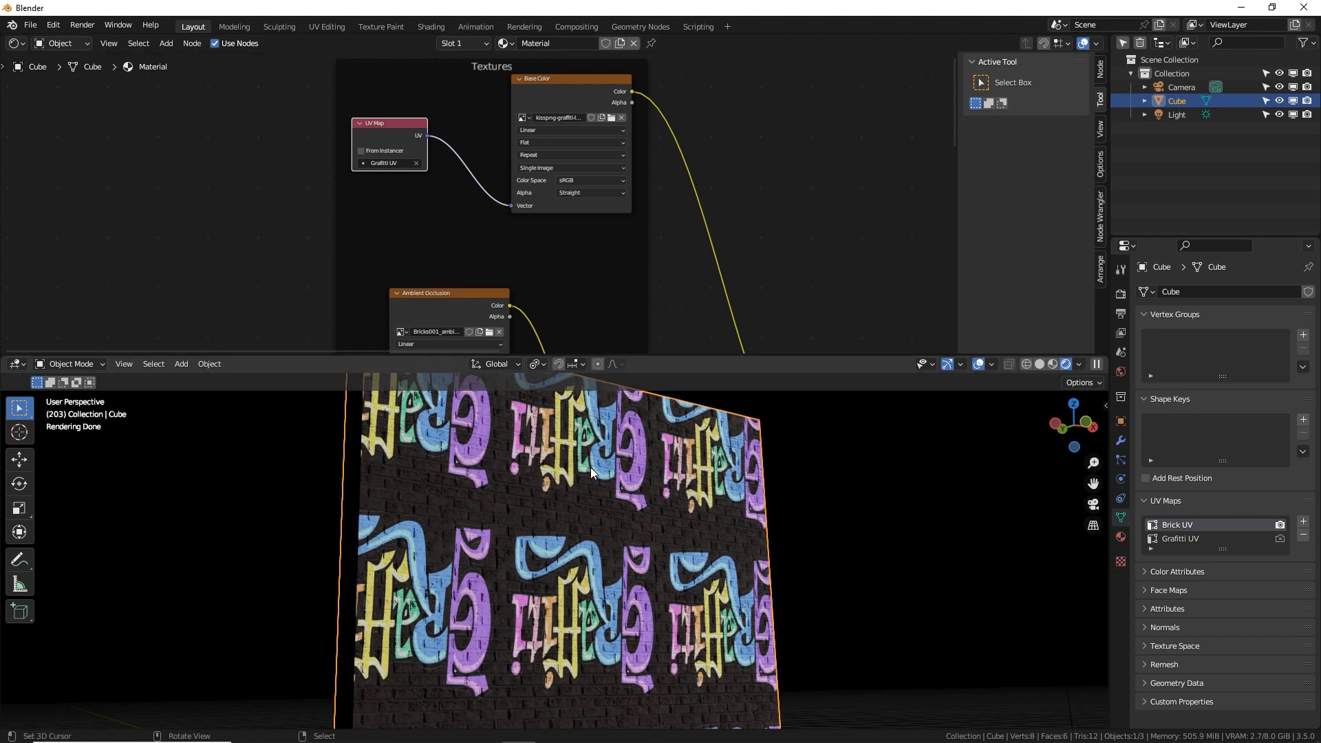
{"action": "mouse_move", "coordinate": [641, 369]}
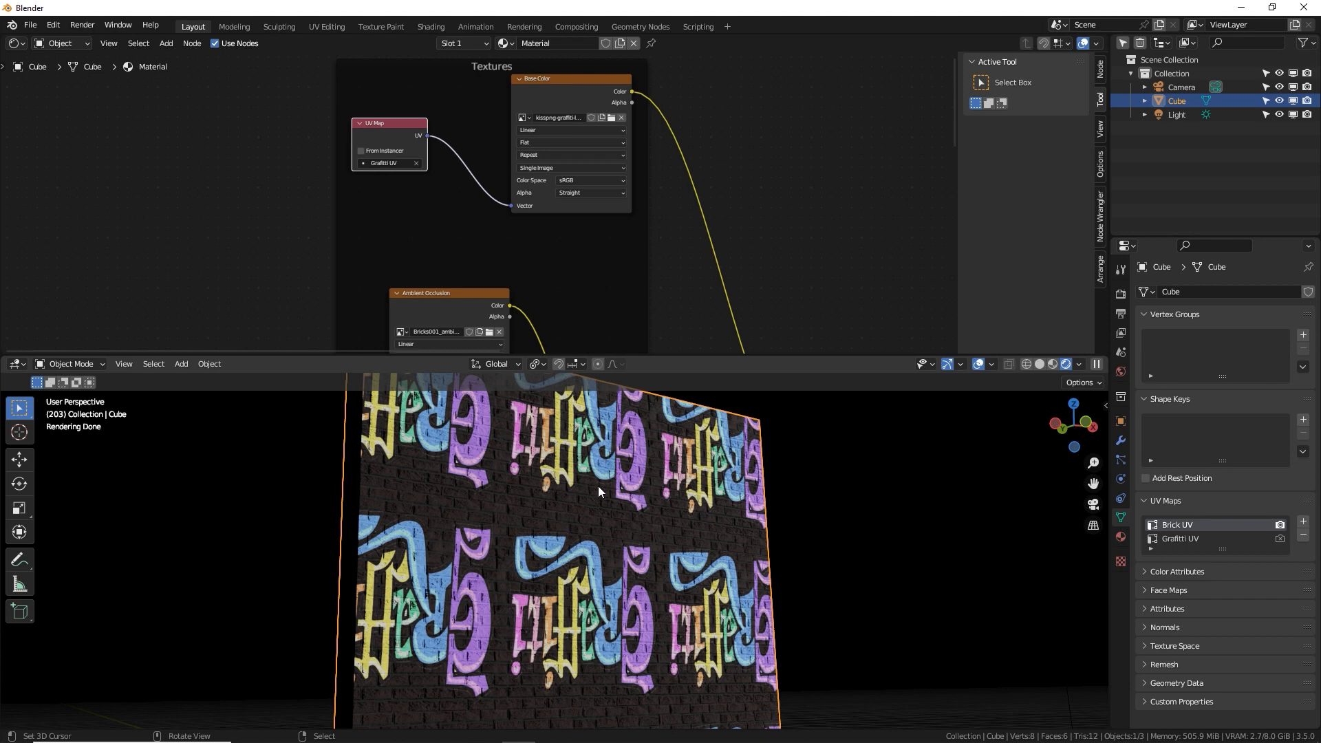
Switch the top area to the Image Editor displaying the graffiti logo image.
{"action": "left_click", "coordinate": [15, 42]}
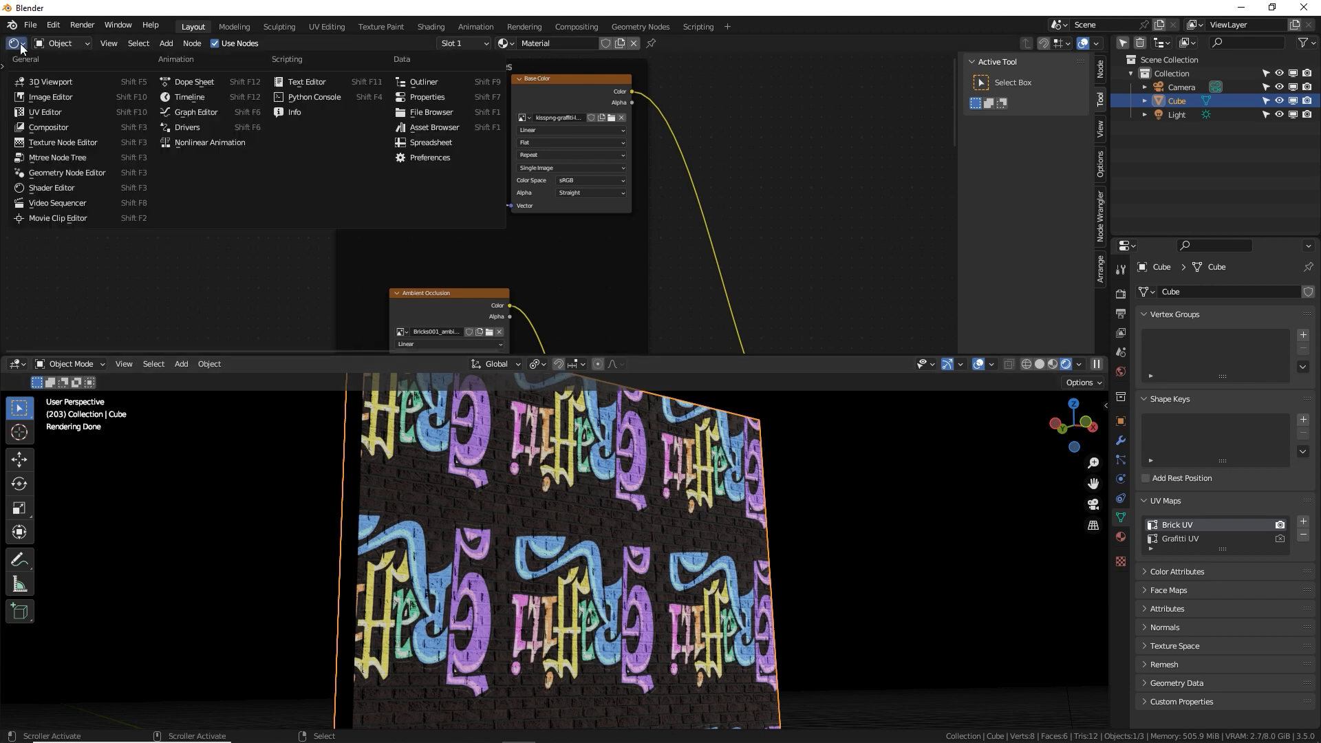
{"action": "left_click", "coordinate": [45, 96]}
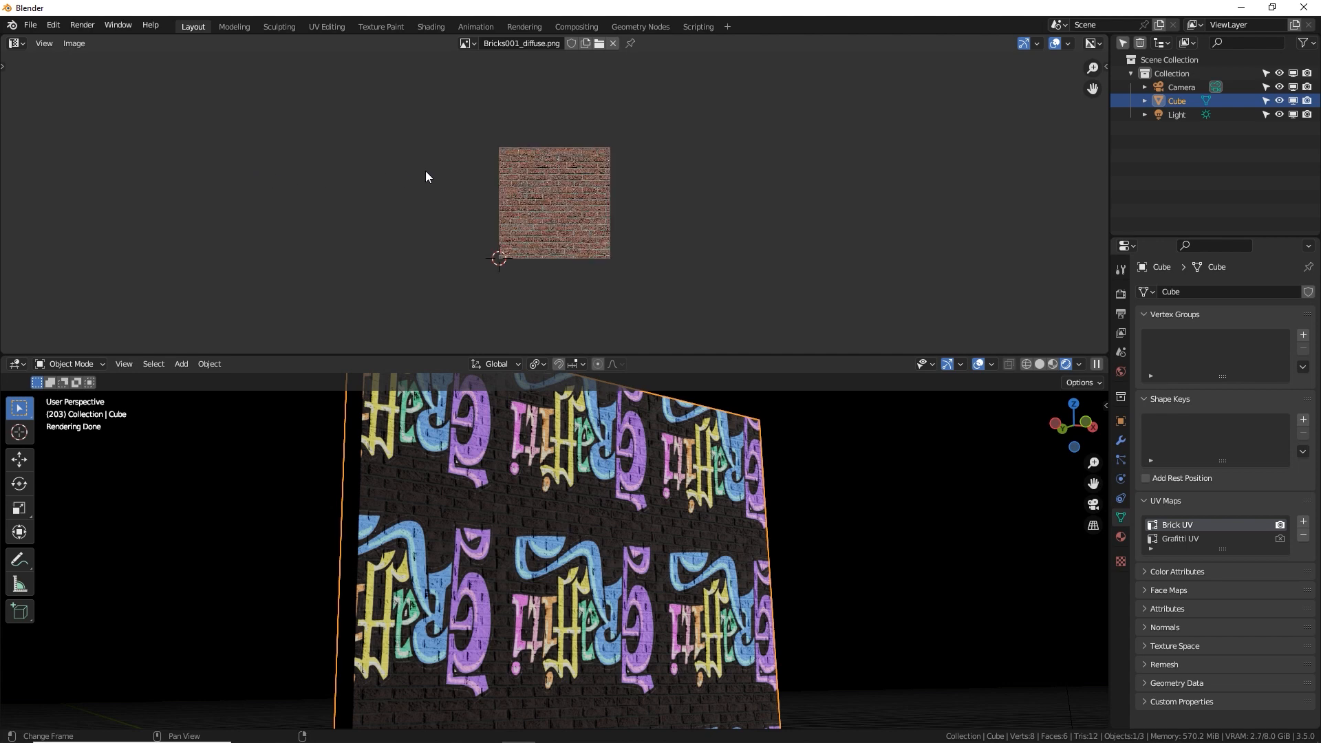
{"action": "left_click", "coordinate": [465, 42]}
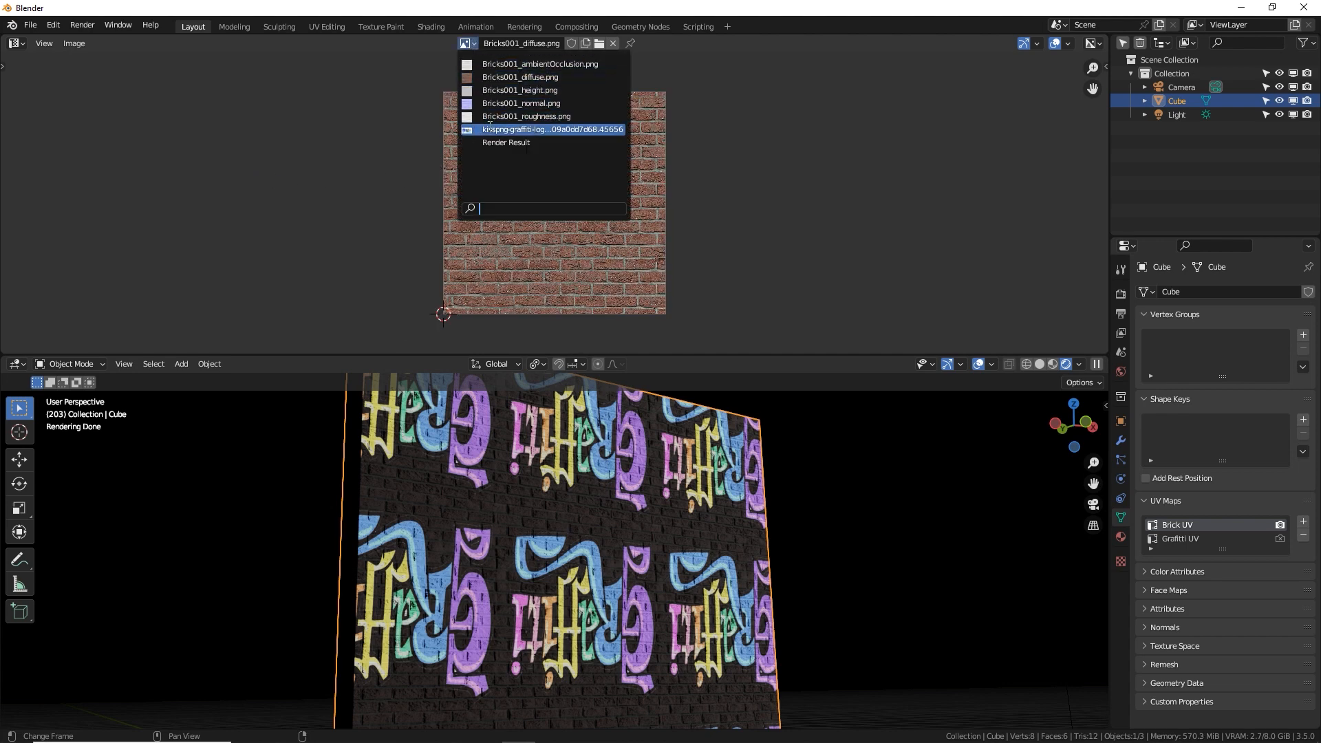
{"action": "left_click", "coordinate": [551, 129]}
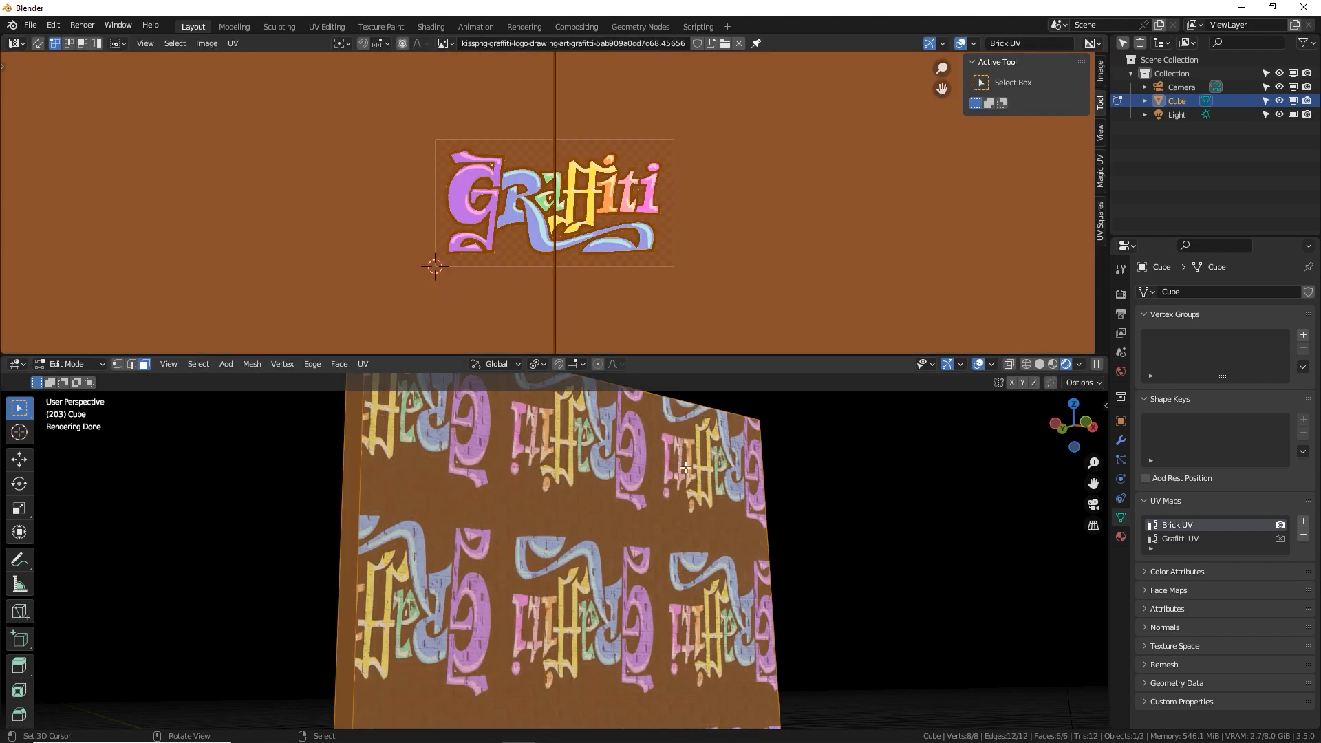
Select the Graffiti UV map and scale all its UV faces up around the logo.
{"action": "left_click", "coordinate": [1027, 43]}
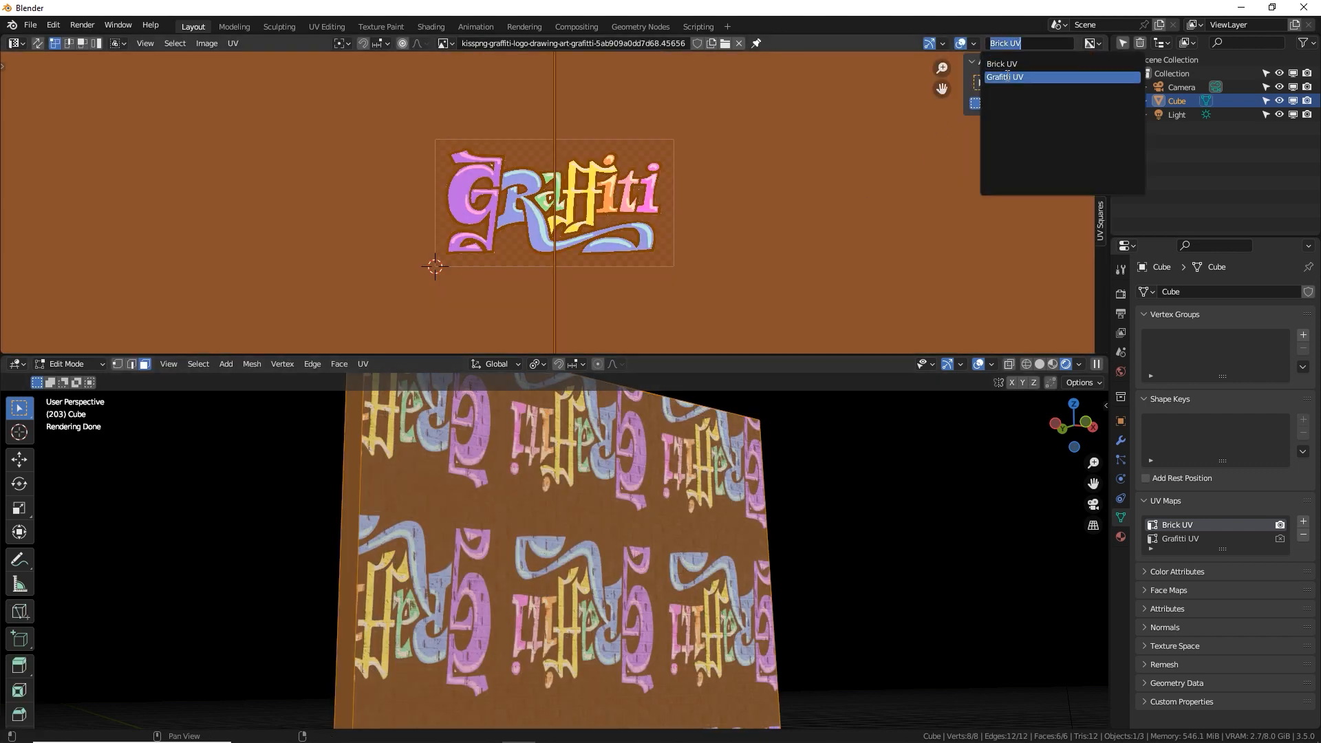
{"action": "left_click", "coordinate": [1005, 77]}
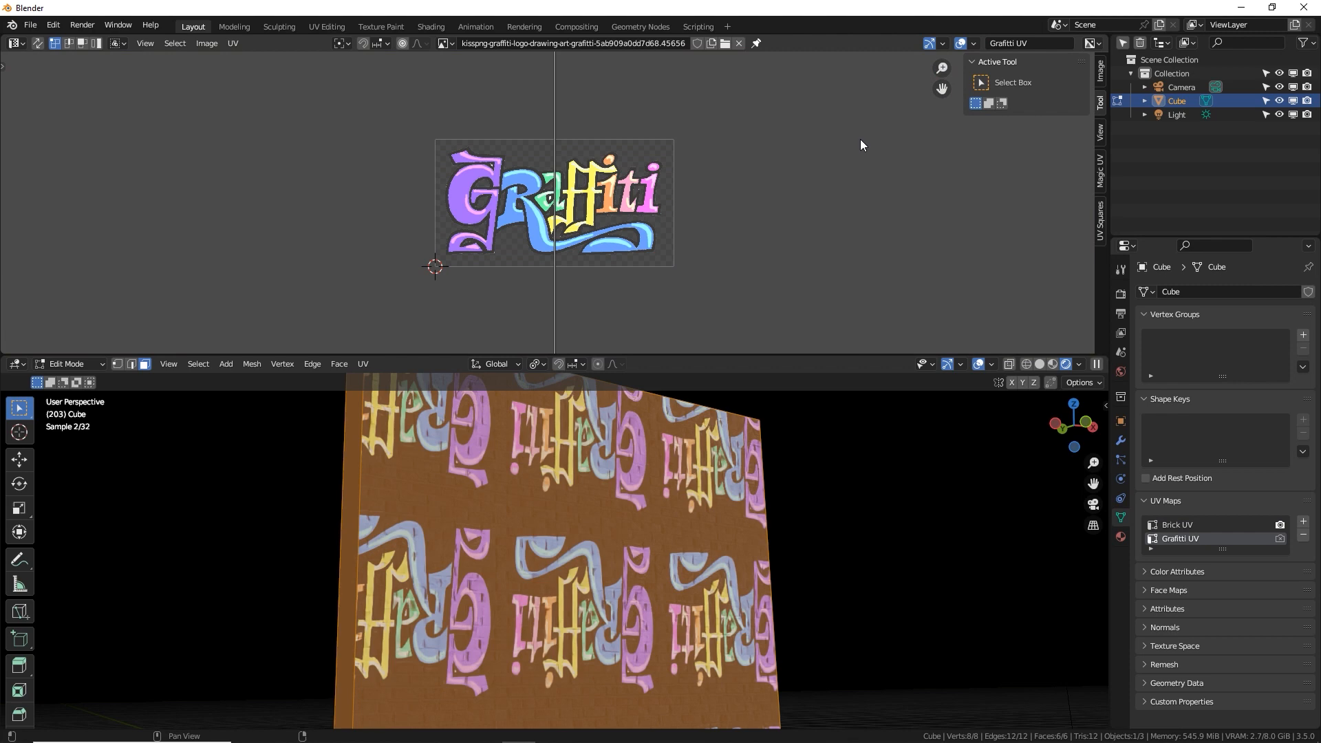
{"action": "key", "text": "s"}
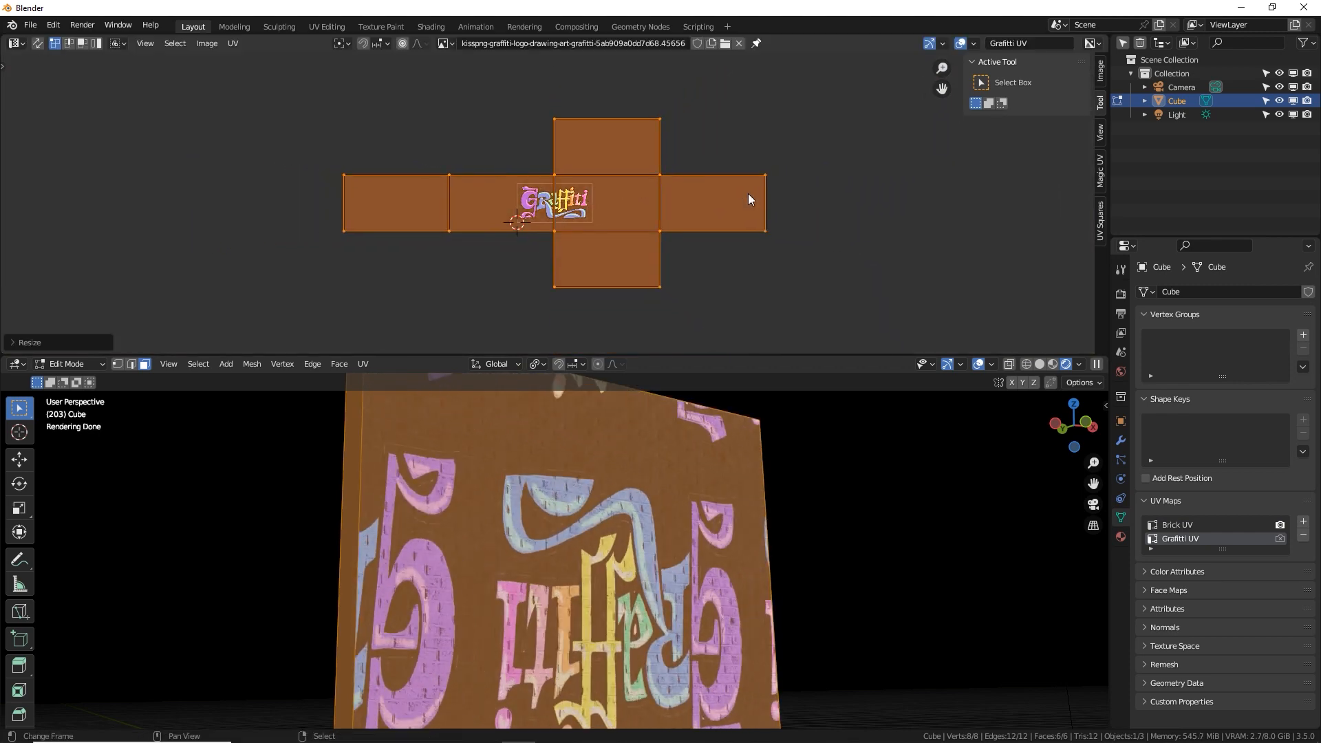
{"action": "key", "text": "r"}
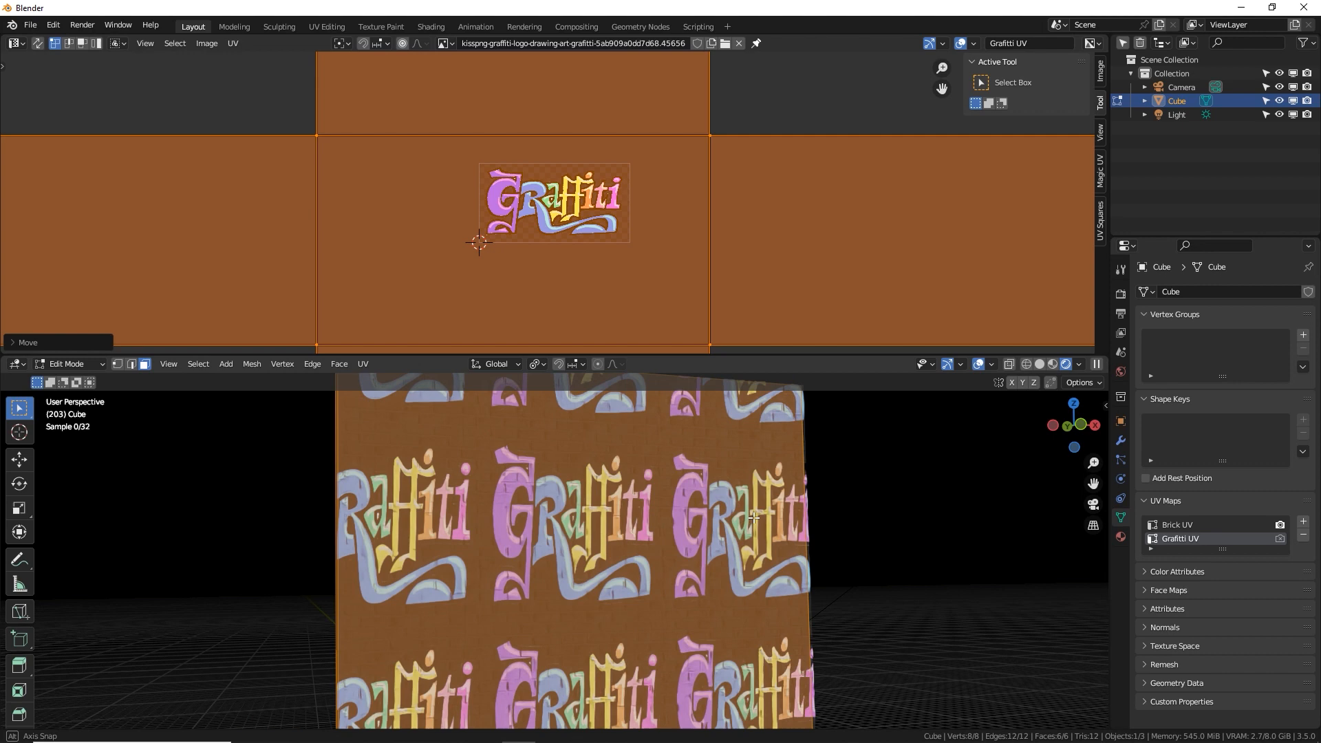
Return to the Shader Editor and set the graffiti Image Texture extension from Repeat to Clip.
{"action": "left_click", "coordinate": [15, 42]}
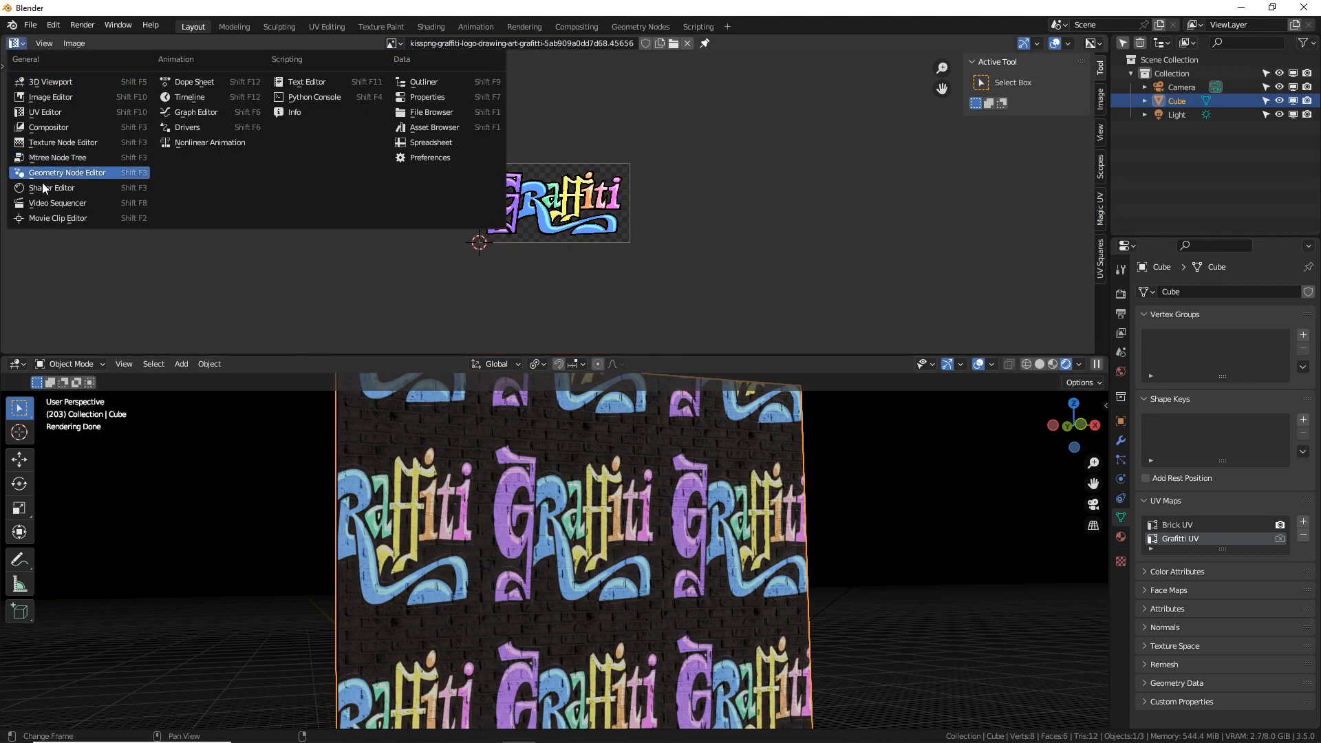
{"action": "left_click", "coordinate": [51, 187]}
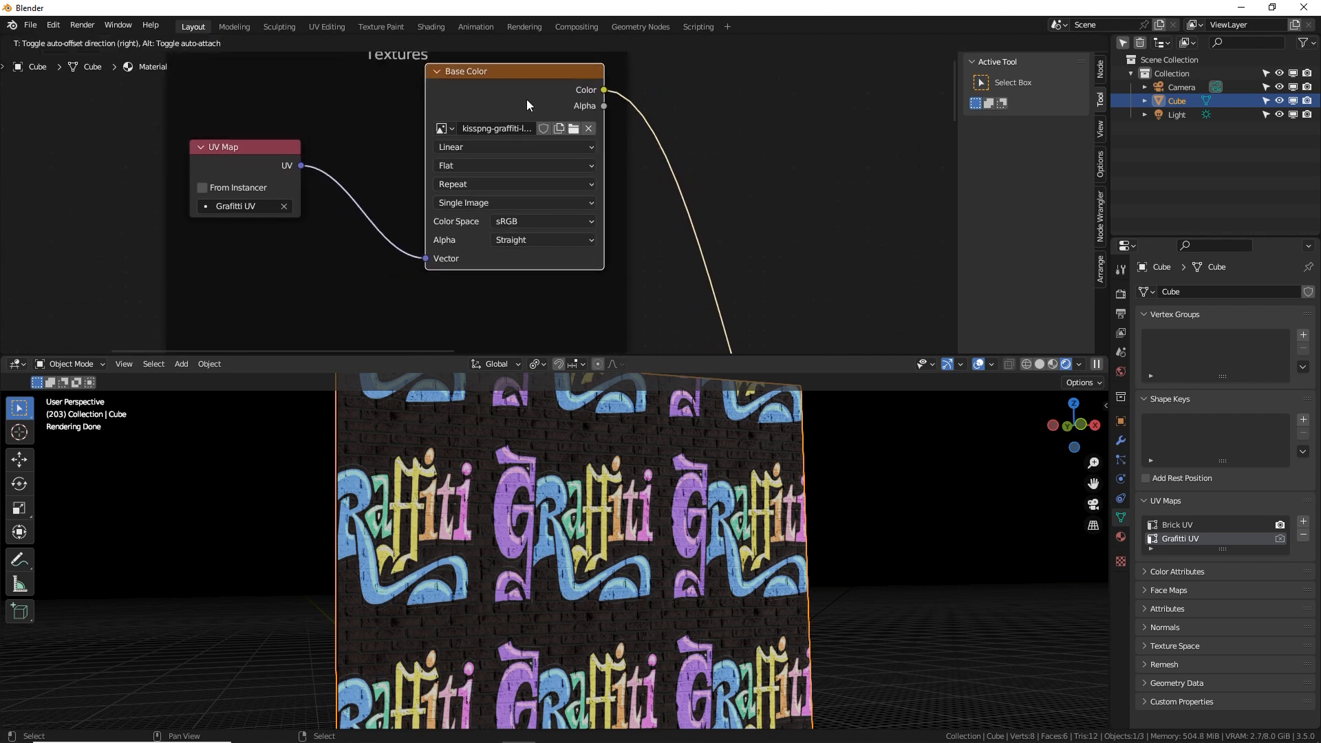
{"action": "left_click", "coordinate": [514, 183]}
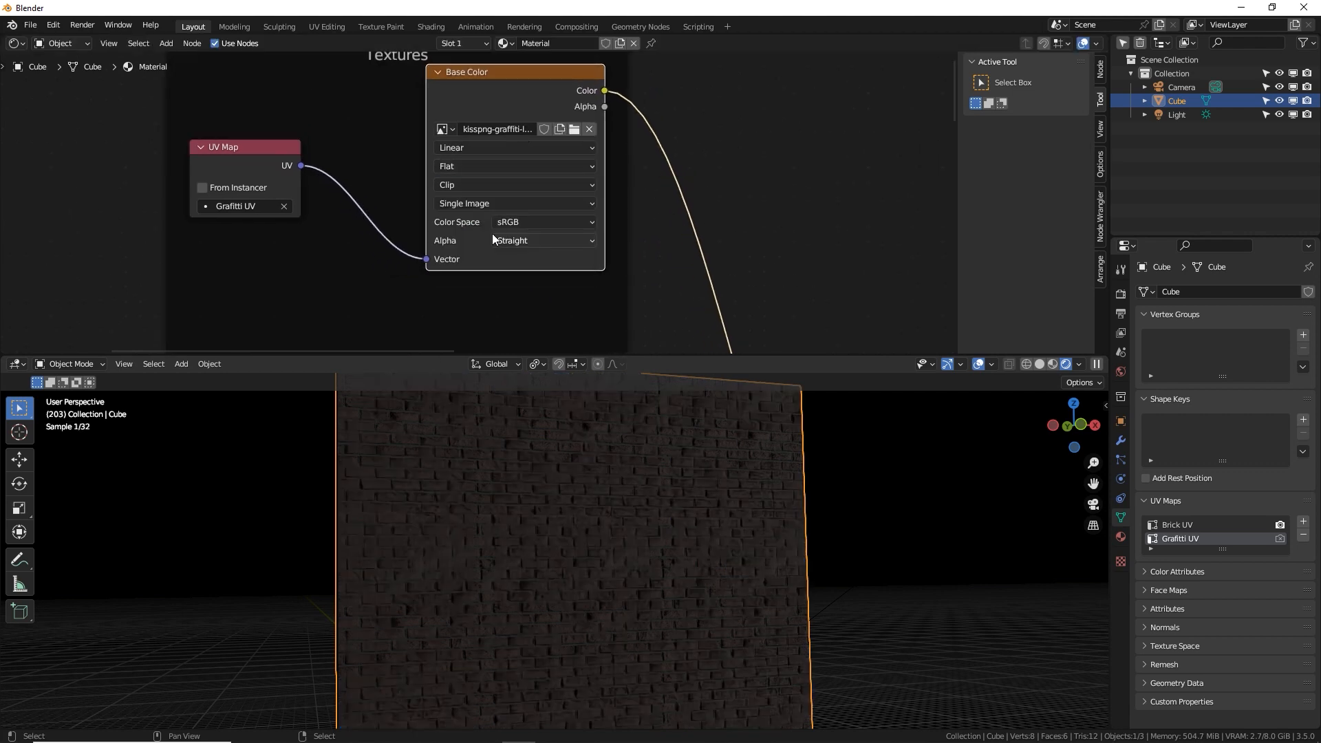
In the UV Editor, place the Graffiti UV islands so the logo lands on the front face.
{"action": "left_click", "coordinate": [15, 42]}
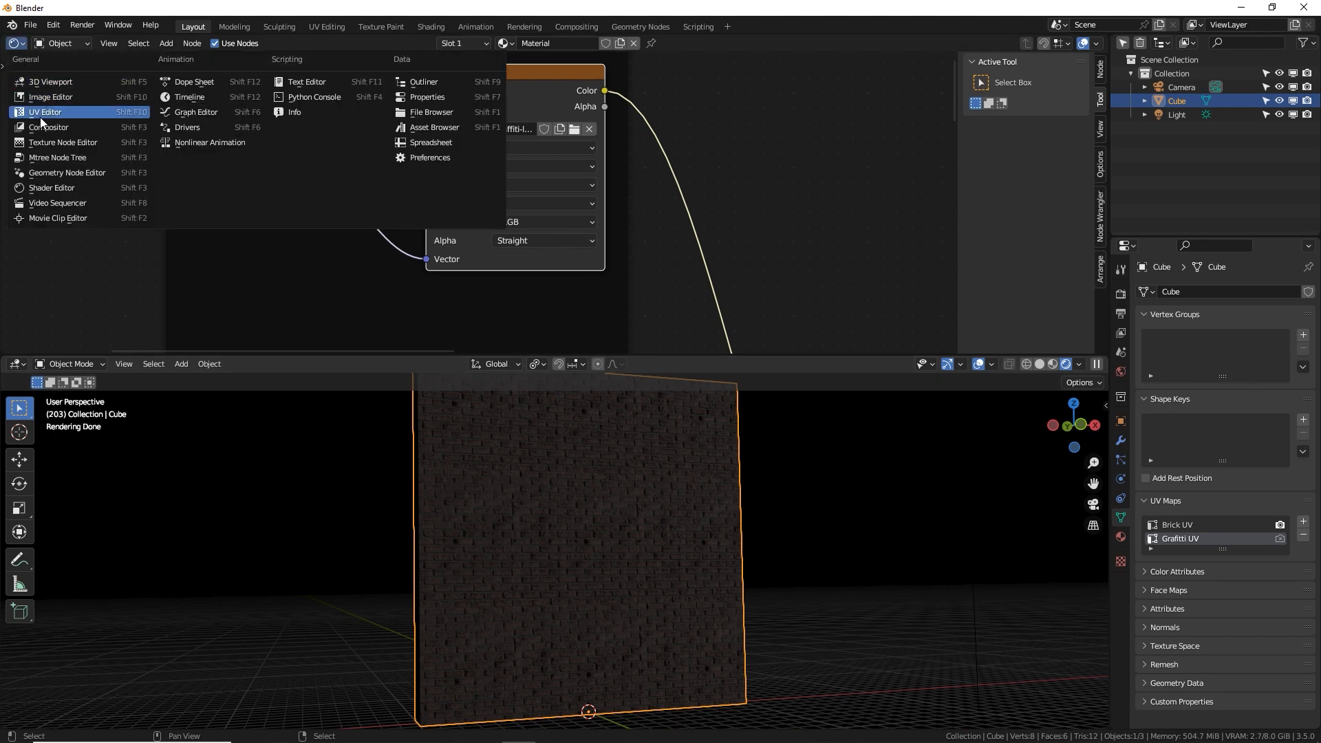
{"action": "left_click", "coordinate": [49, 96]}
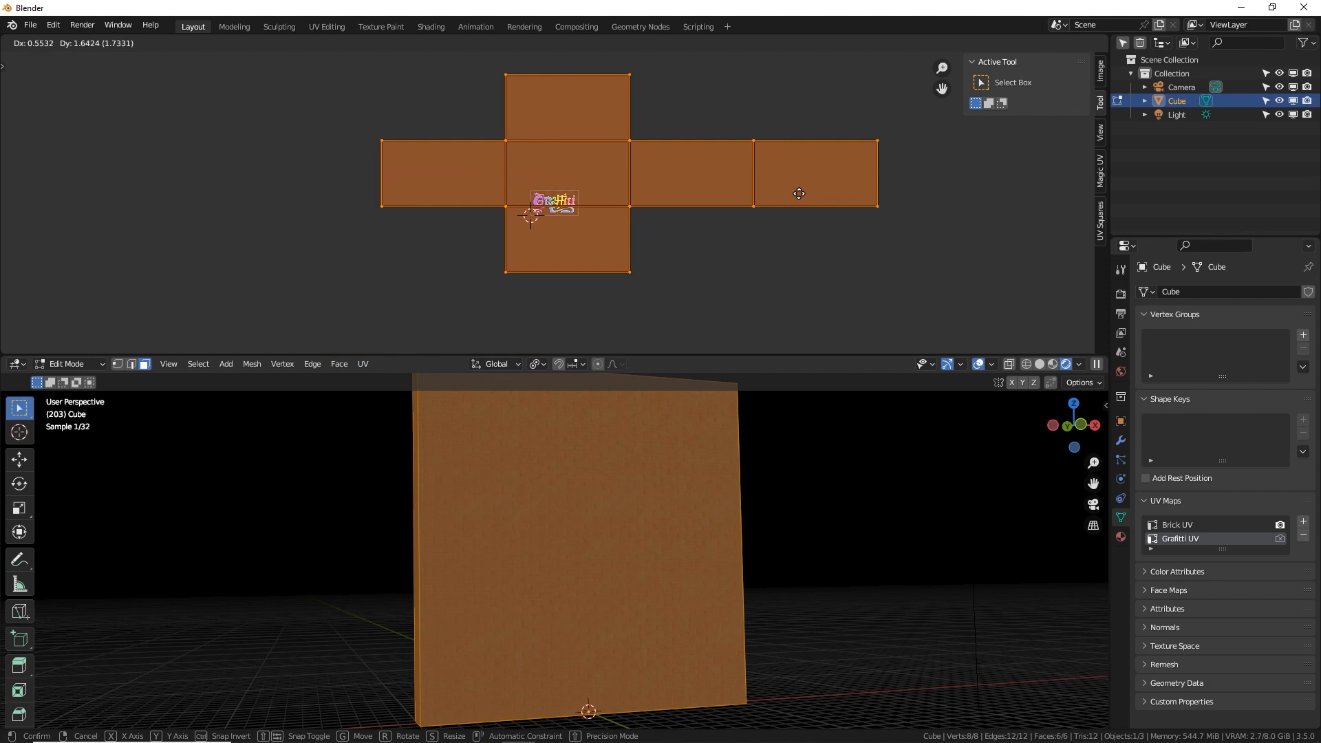
{"action": "mouse_move", "coordinate": [886, 236]}
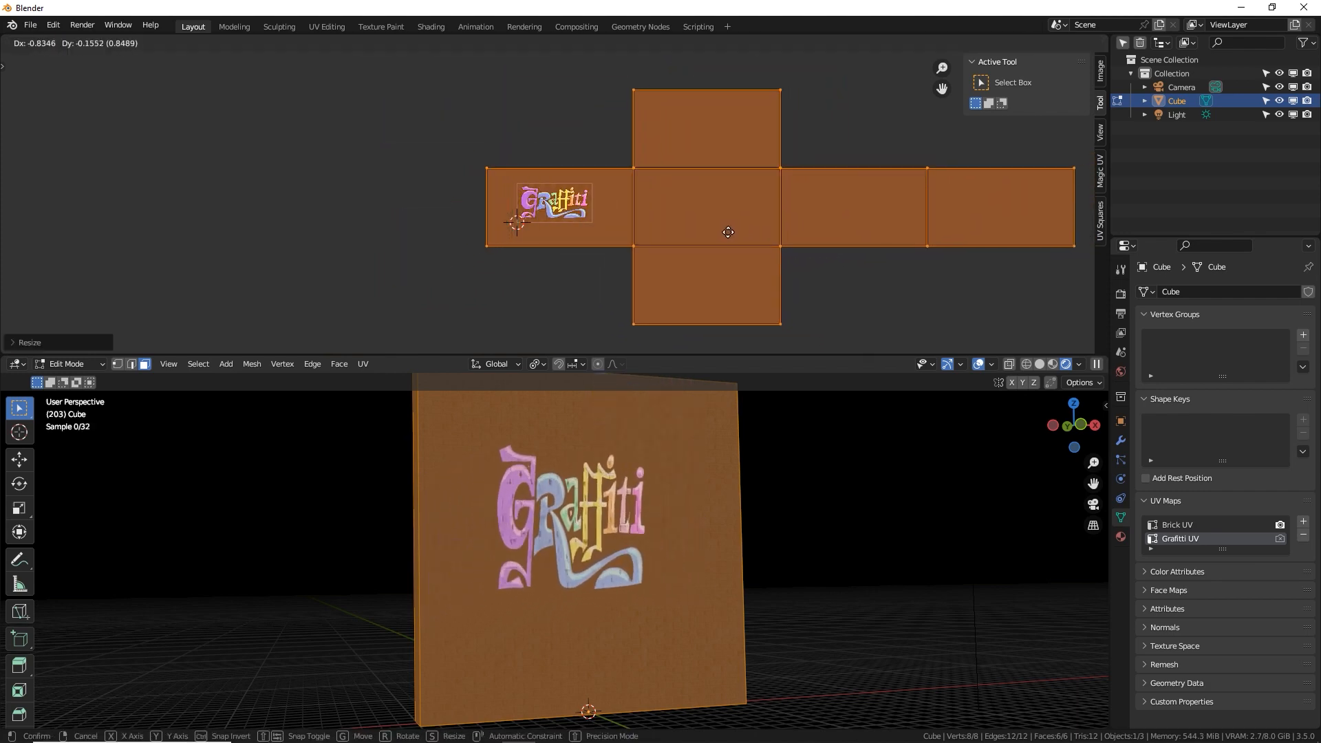
{"action": "key", "text": "Tab"}
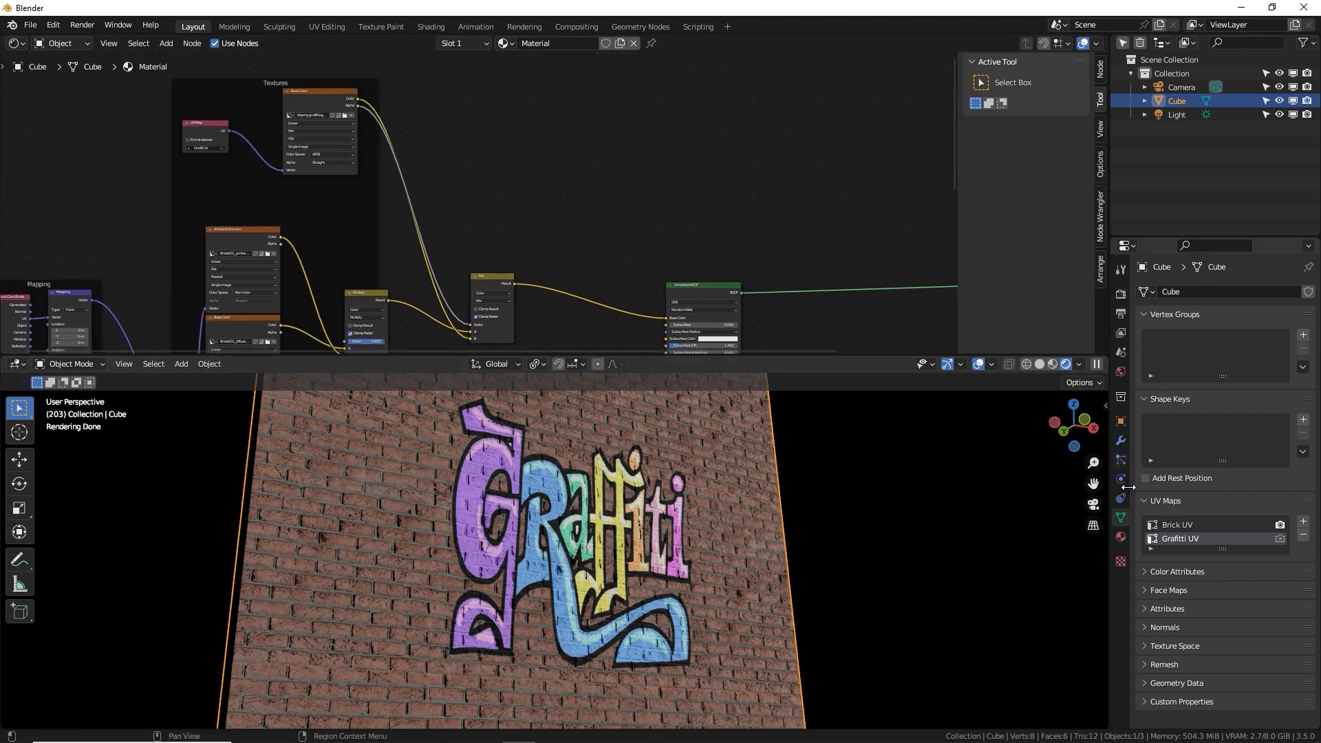
{"action": "mouse_move", "coordinate": [730, 402]}
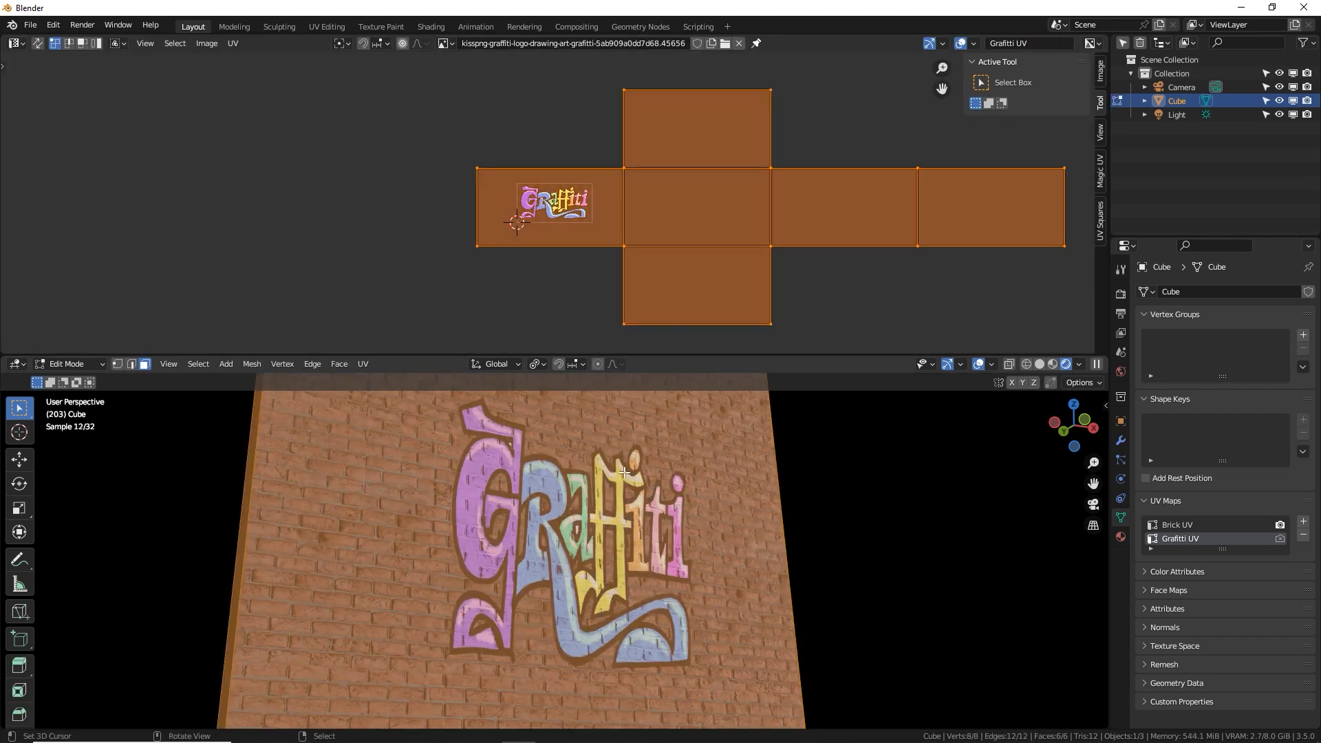
In the UV Editor, open the UV map dropdown listing Brick UV and Graffiti UV.
{"action": "key", "text": "s"}
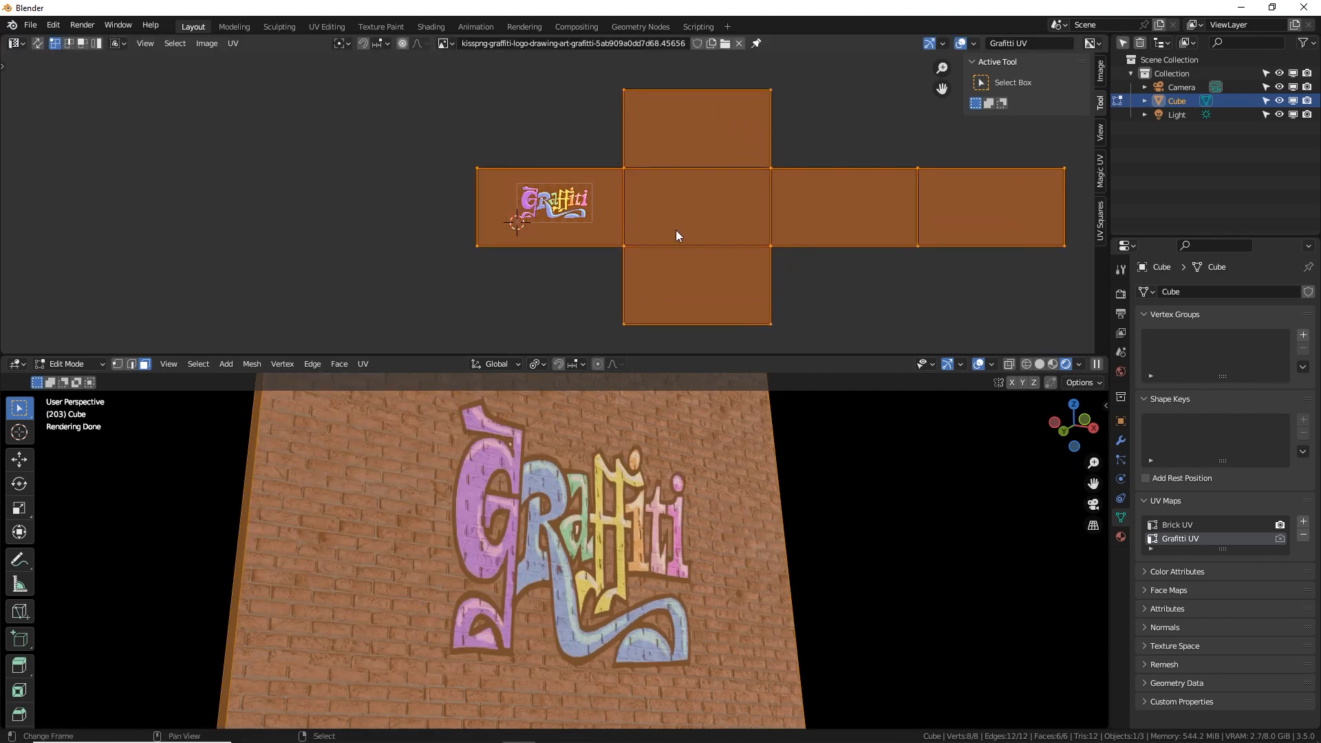
{"action": "left_click", "coordinate": [1028, 42]}
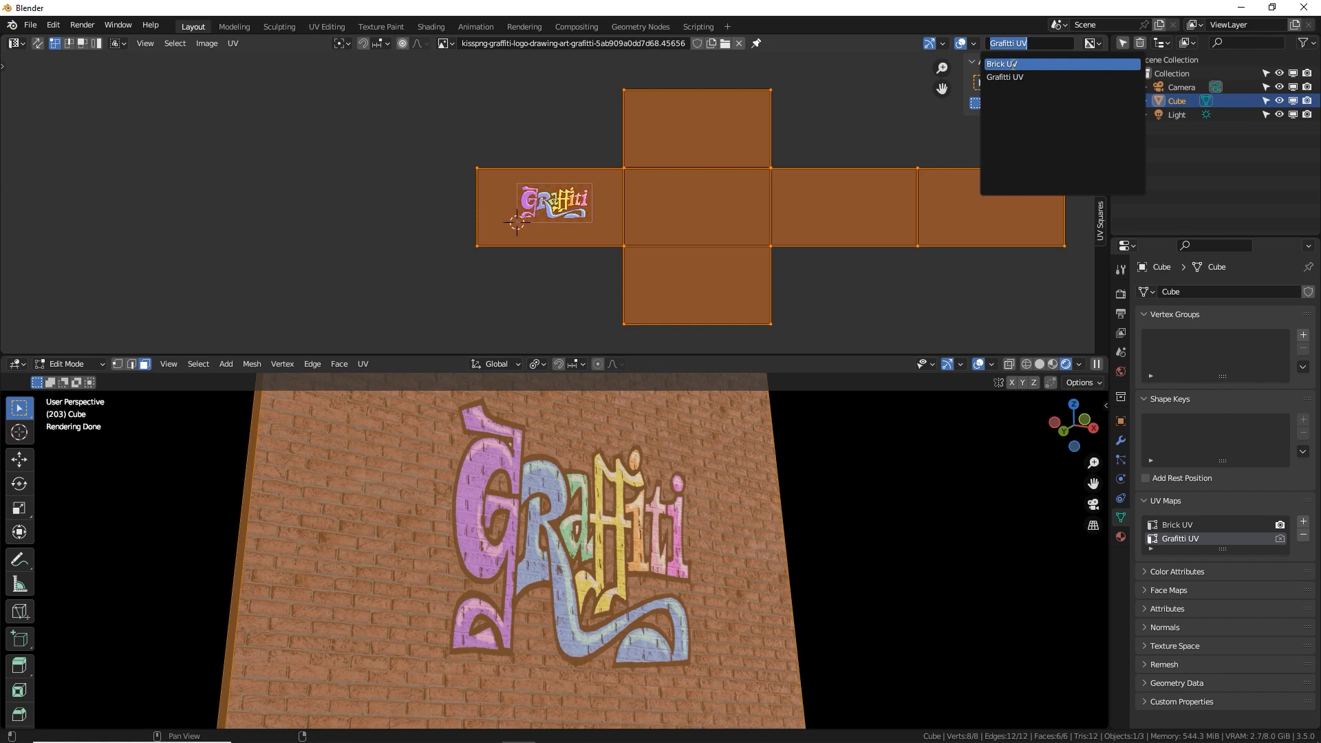